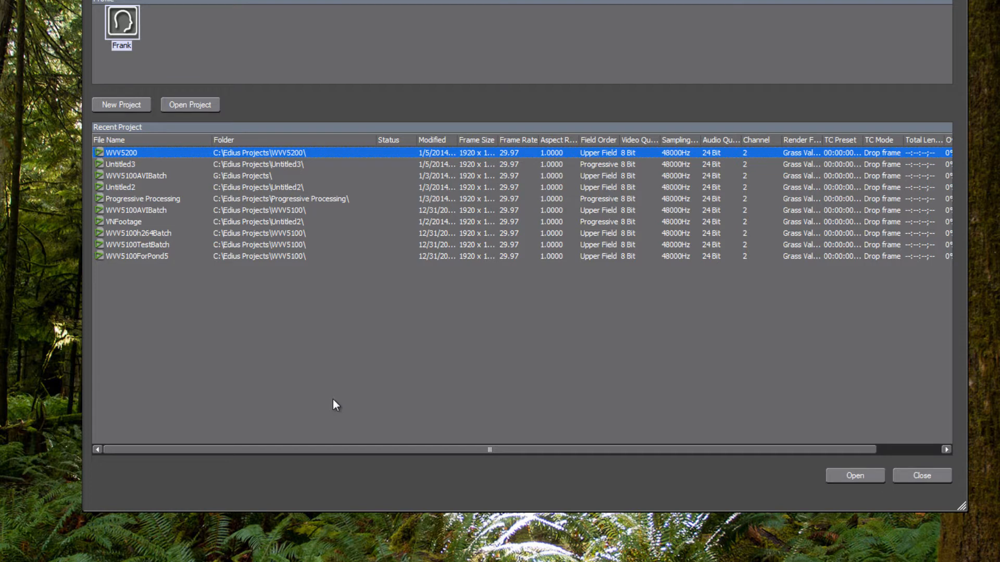
mouse_move(319, 341)
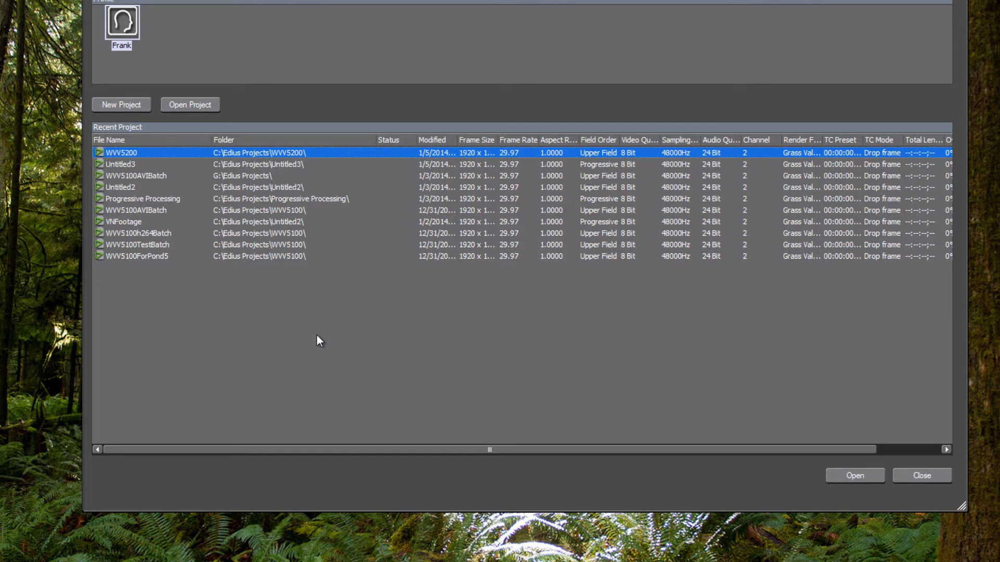
mouse_move(136, 107)
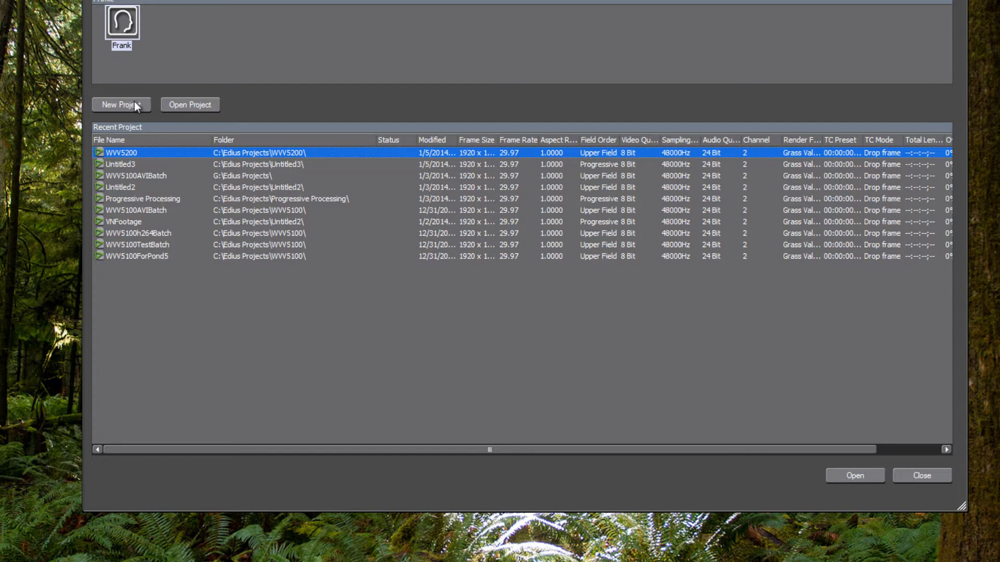
Create a new project with the HD 1920x1080 59.94i preset and edit its name
left_click(122, 105)
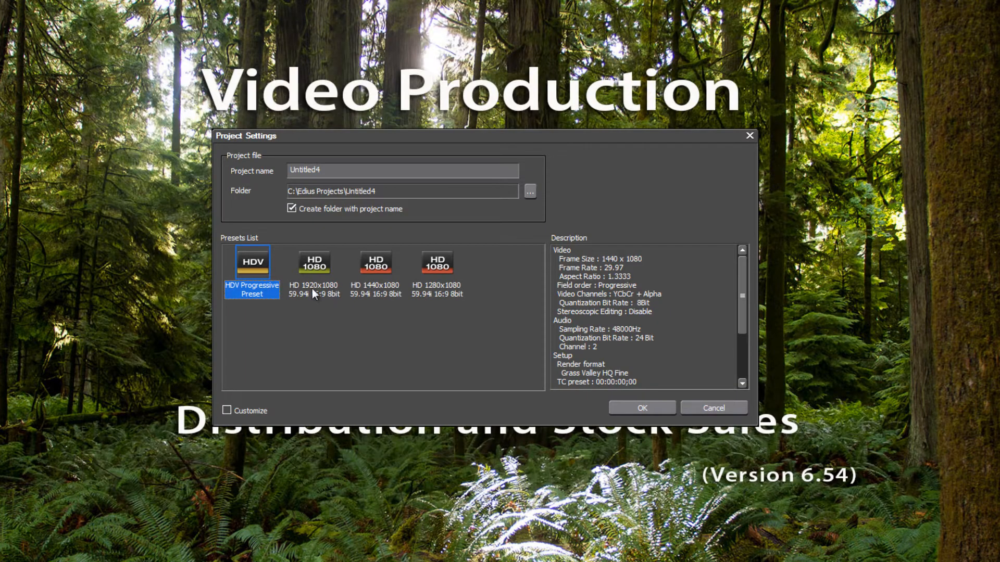
mouse_move(323, 316)
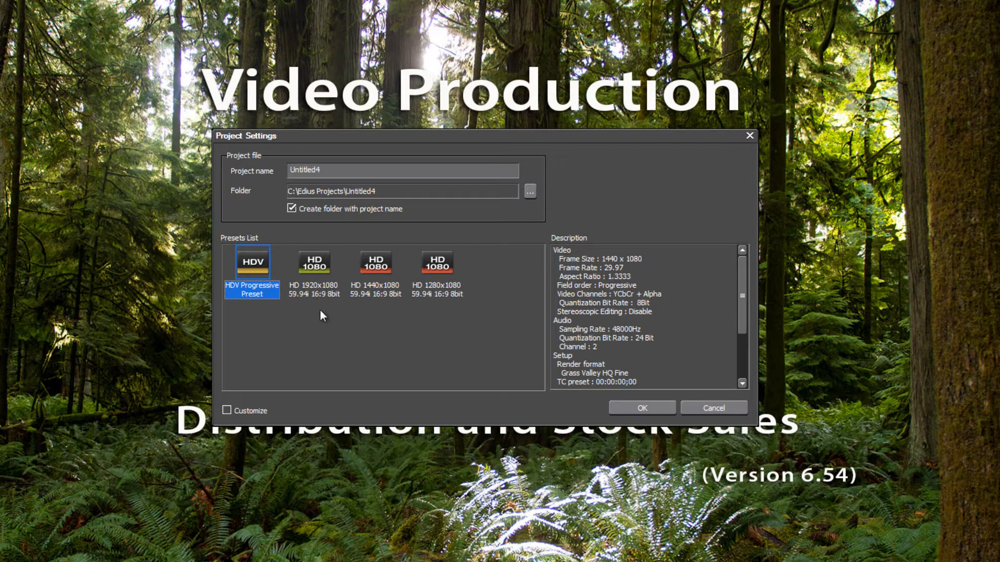
mouse_move(244, 251)
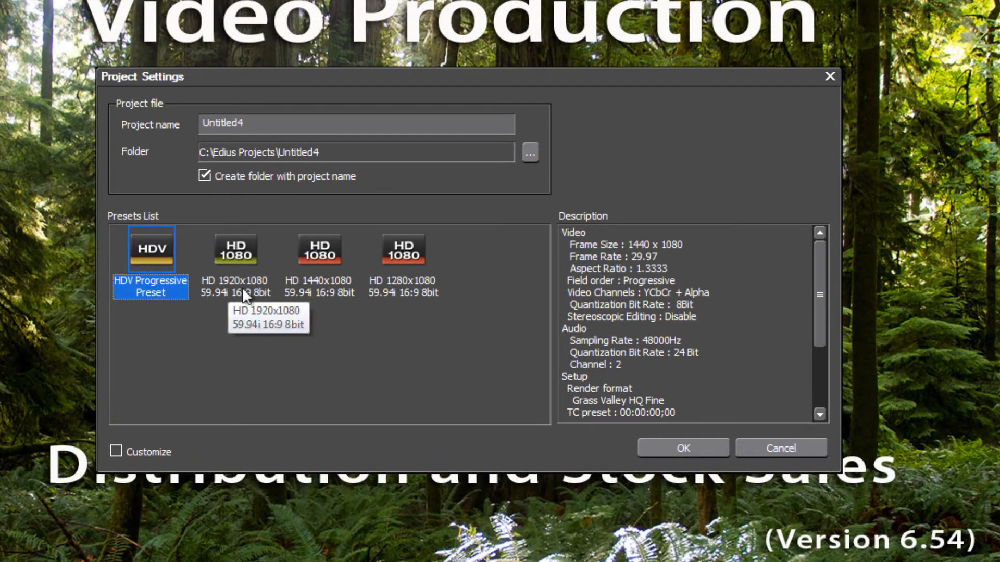
left_click(235, 250)
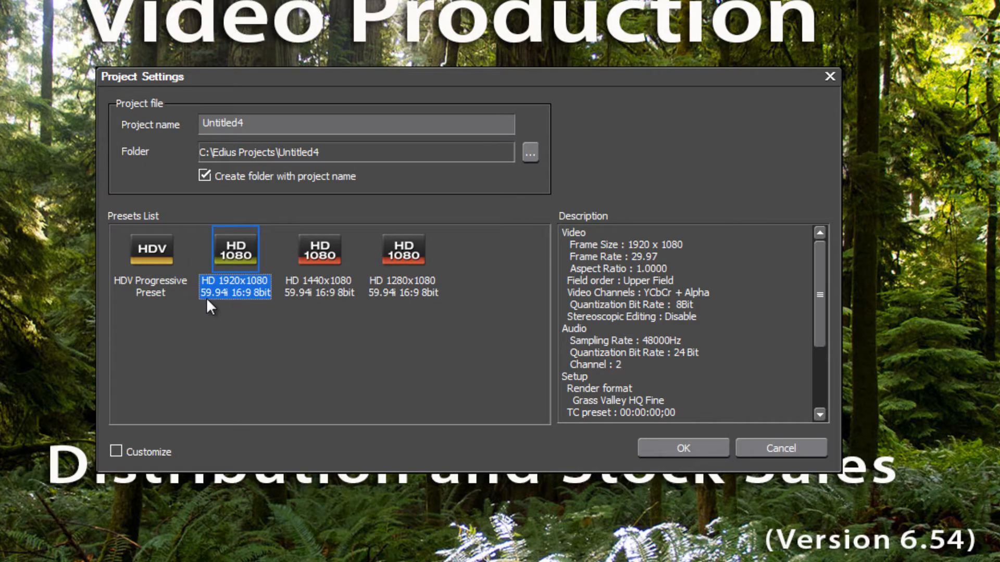
mouse_move(249, 263)
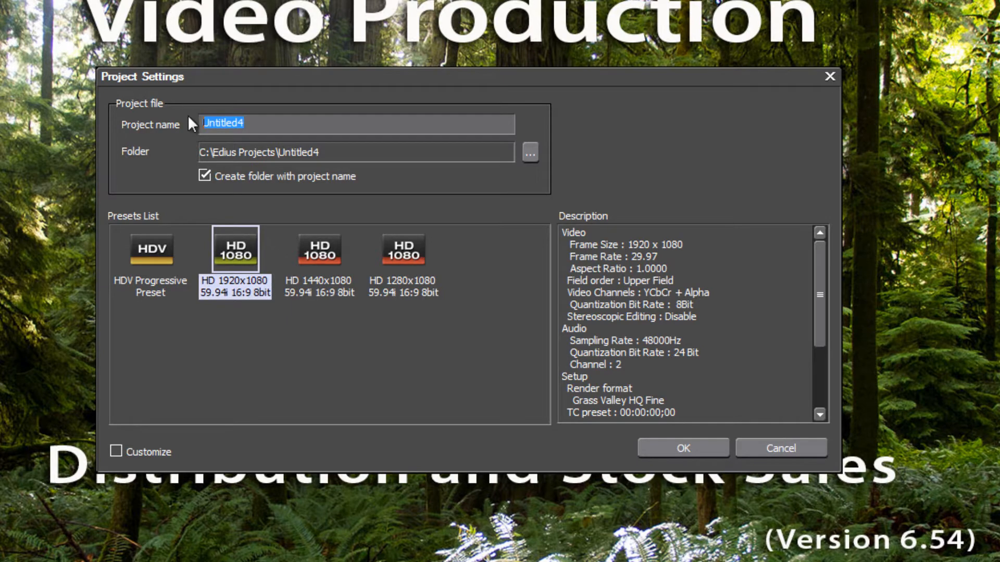
left_click(683, 447)
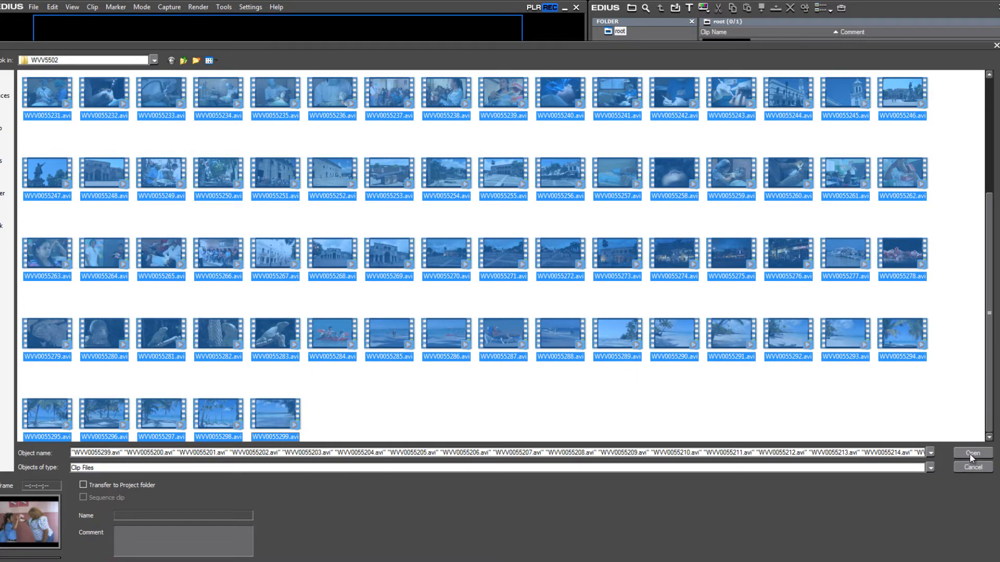
Import the selected WVV00552xx AVI clips and reset audio source mapping to track 1A
left_click(973, 453)
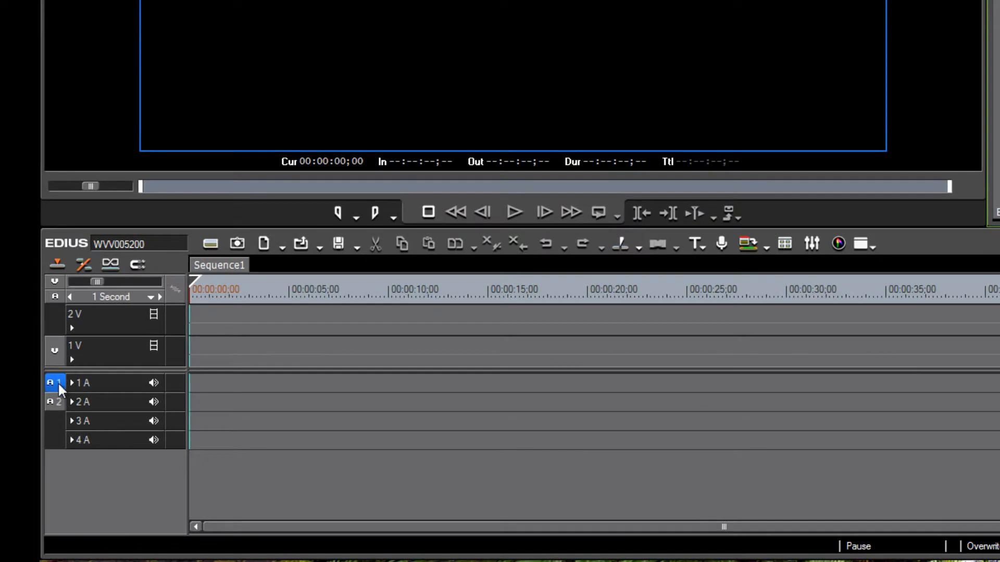
right_click(54, 383)
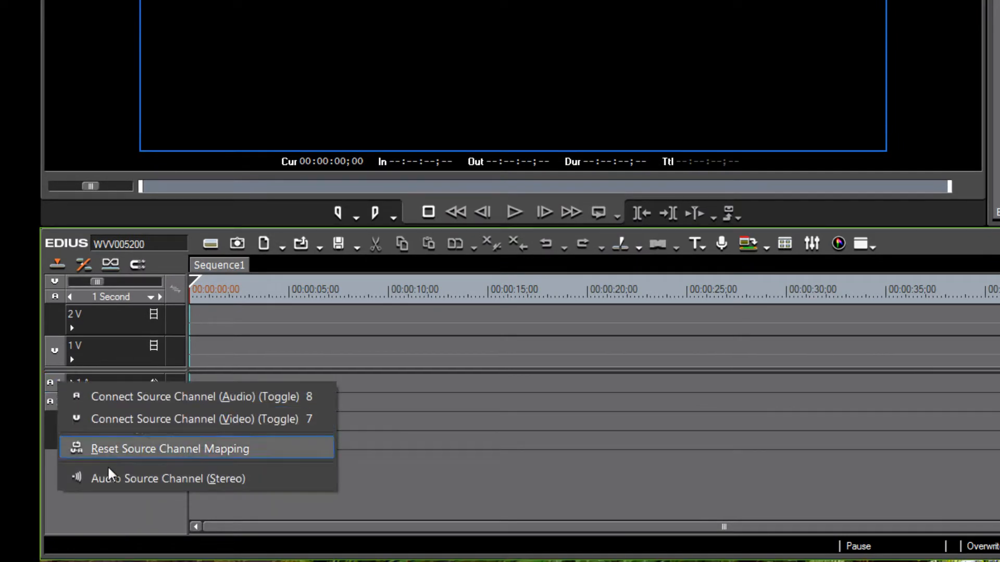
left_click(169, 448)
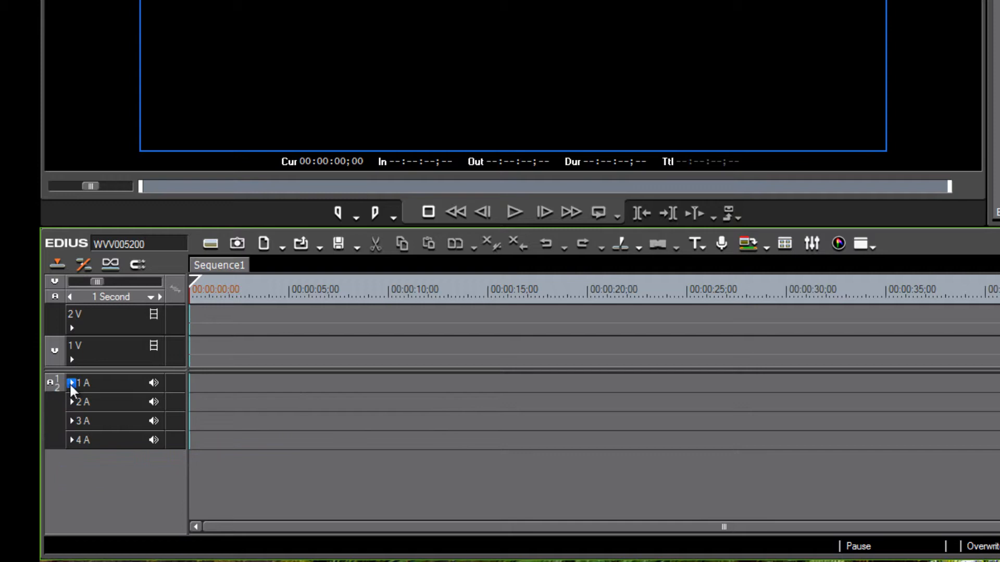
left_click(71, 383)
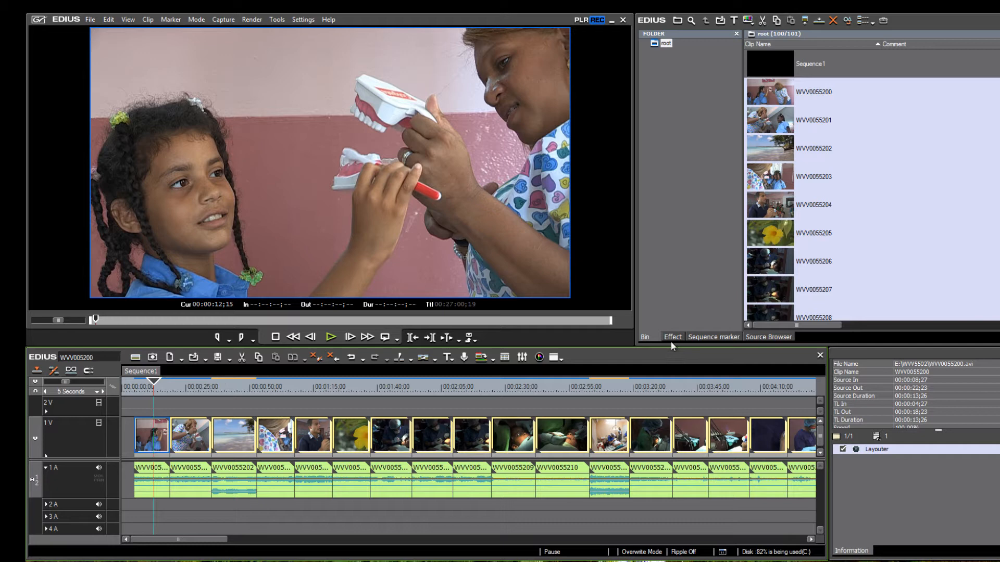
Add Color Balance and YUV Curve filters from Color Correction to clip WVV0055200
left_click(672, 336)
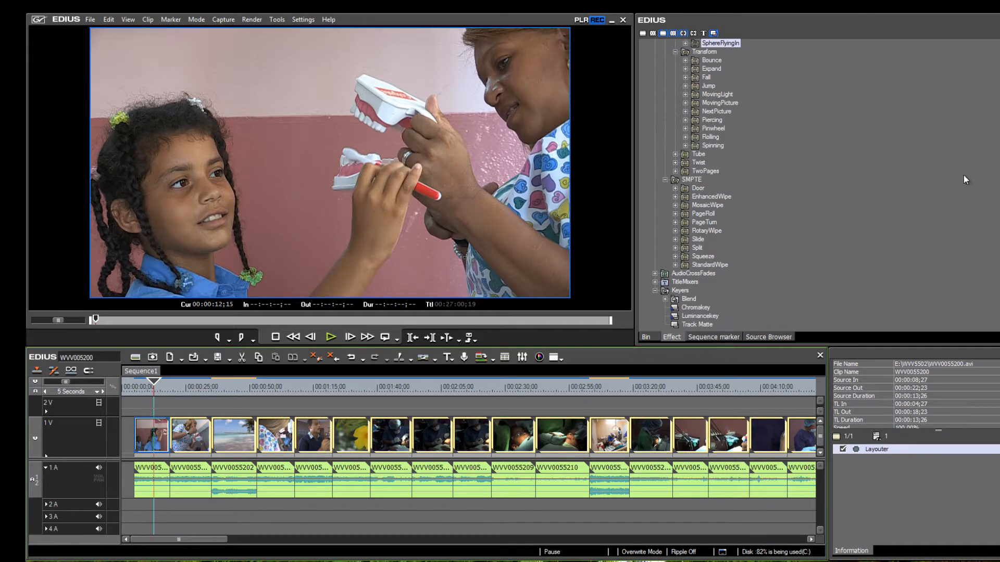
left_click(709, 102)
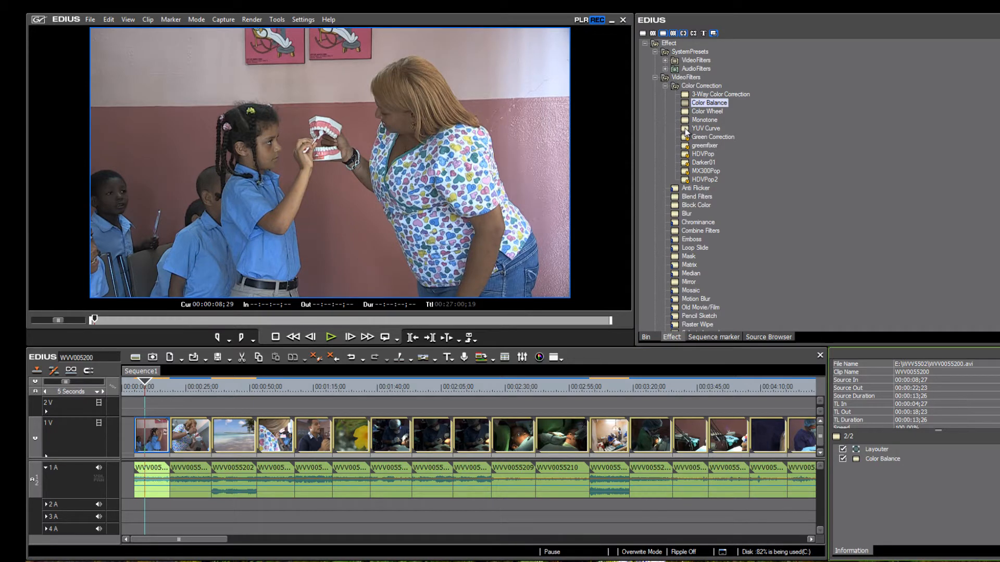
left_click(706, 128)
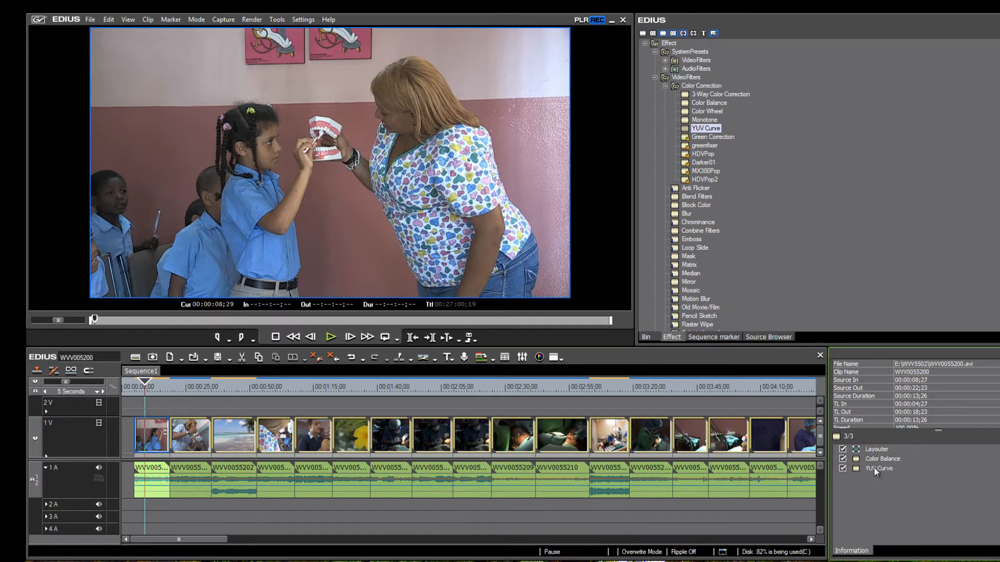
double_click(879, 469)
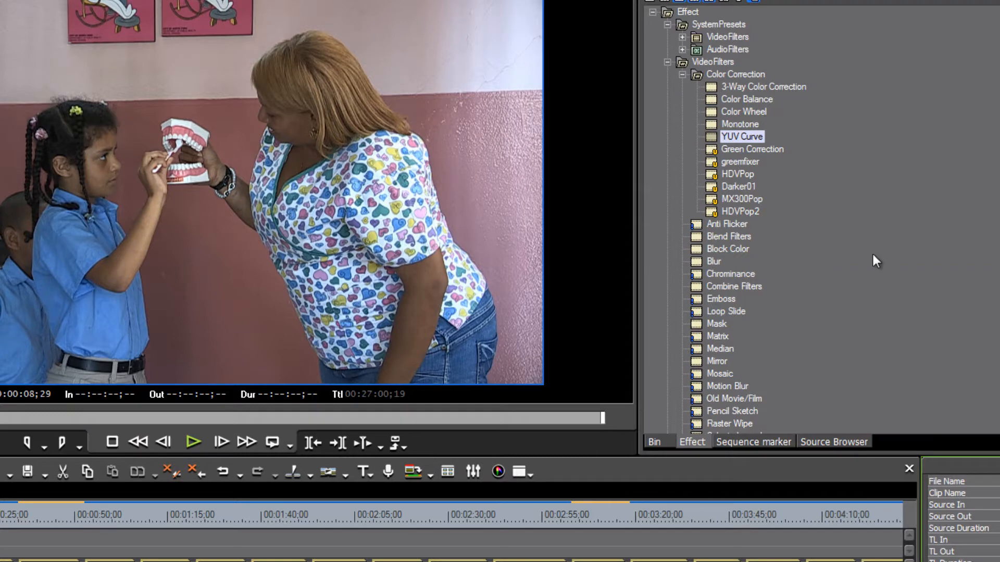
In Color Balance, set chroma to 1, nudge brightness, and close the dialog
double_click(746, 99)
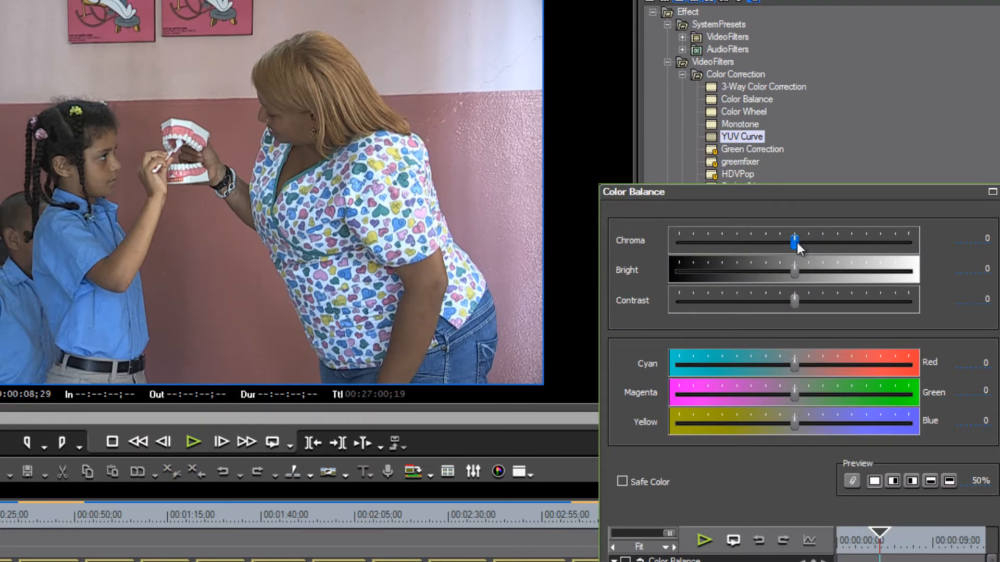
left_click_drag(793, 241, 796, 241)
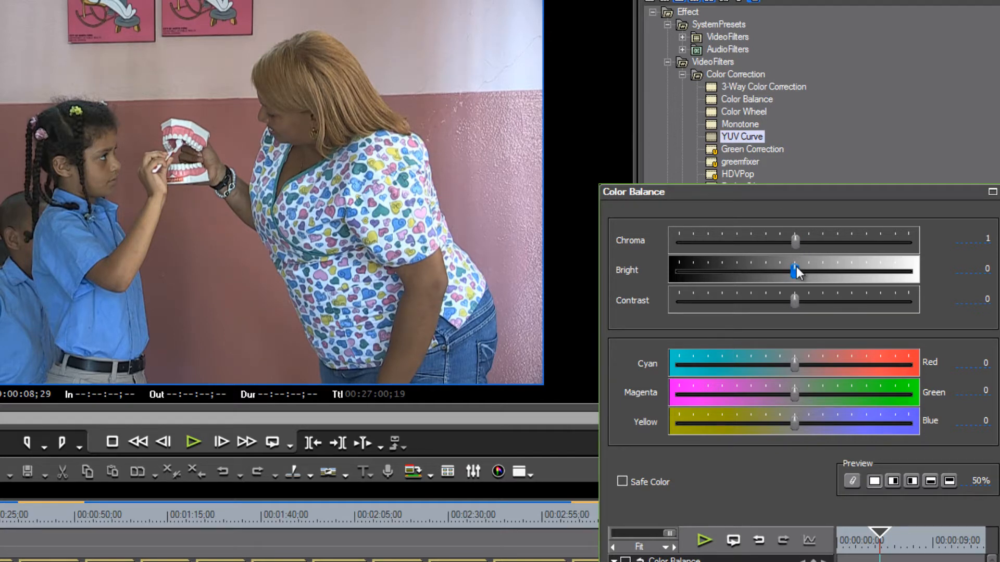
left_click_drag(794, 270, 793, 270)
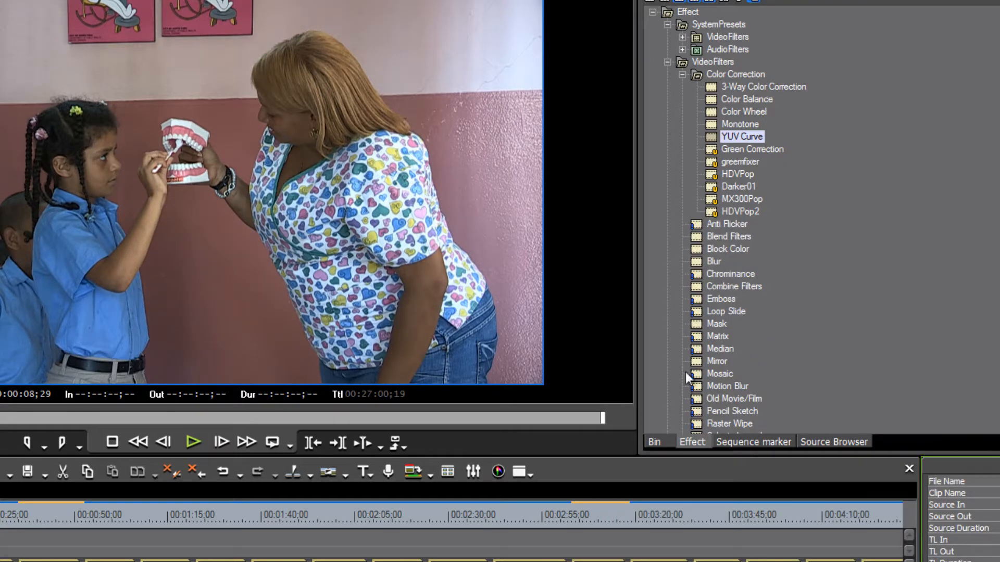
left_click(193, 442)
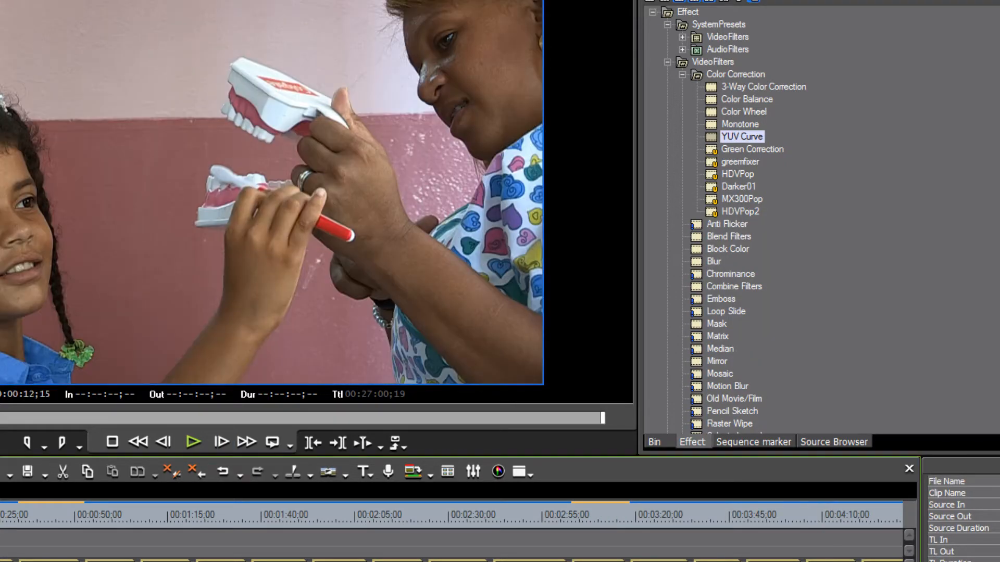
Select the Color Balance and YUV Curve filters to copy onto clip WVV0055201
left_click(193, 441)
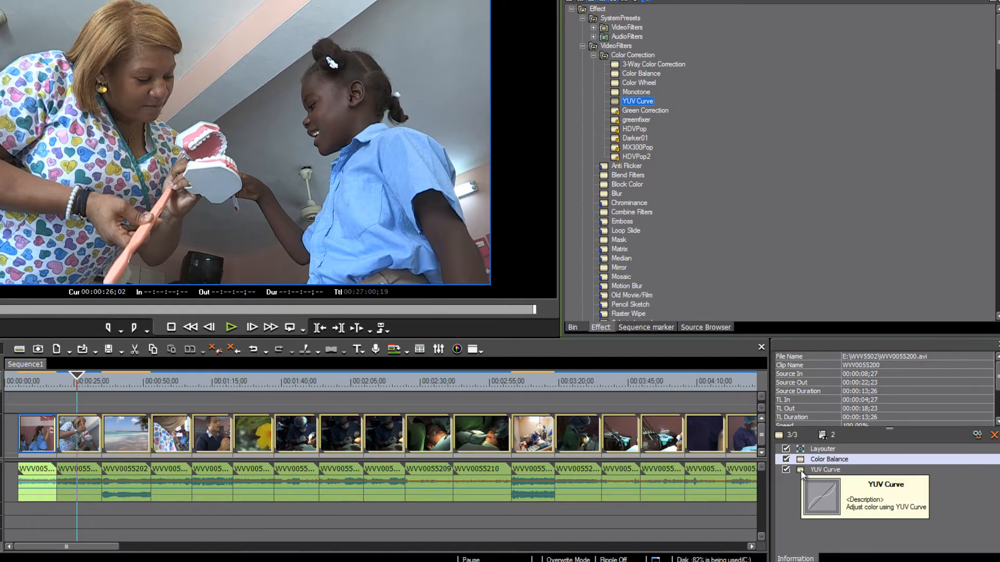
left_click(824, 469)
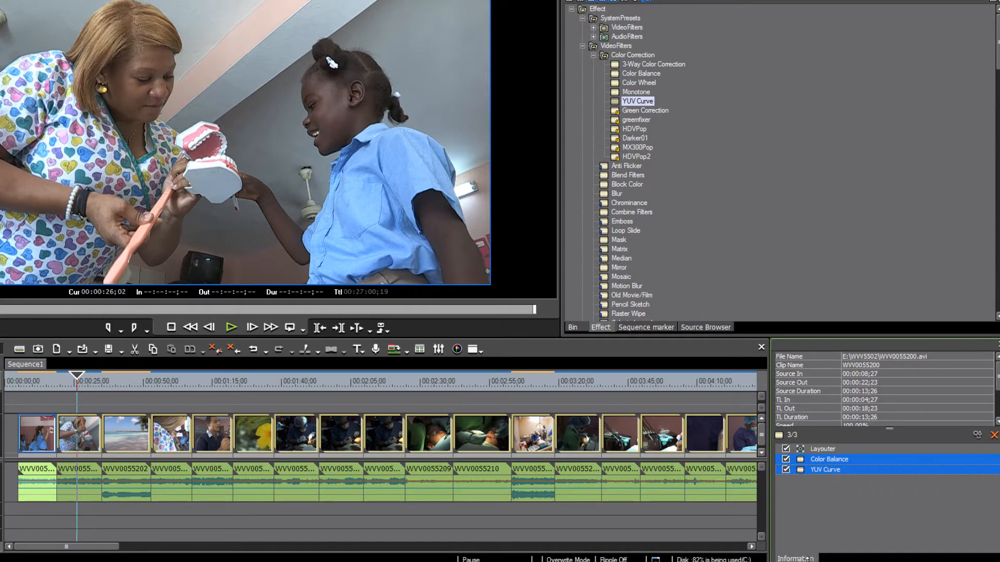
mouse_move(672, 433)
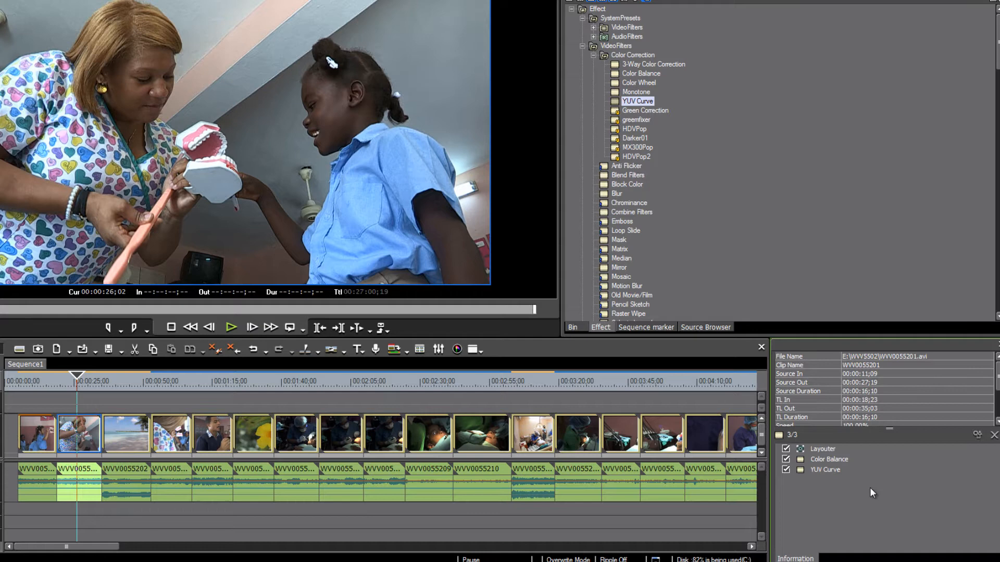
Reshape the Y brightness curve in clip WVV0055201's YUV Curve settings and confirm
left_click(824, 483)
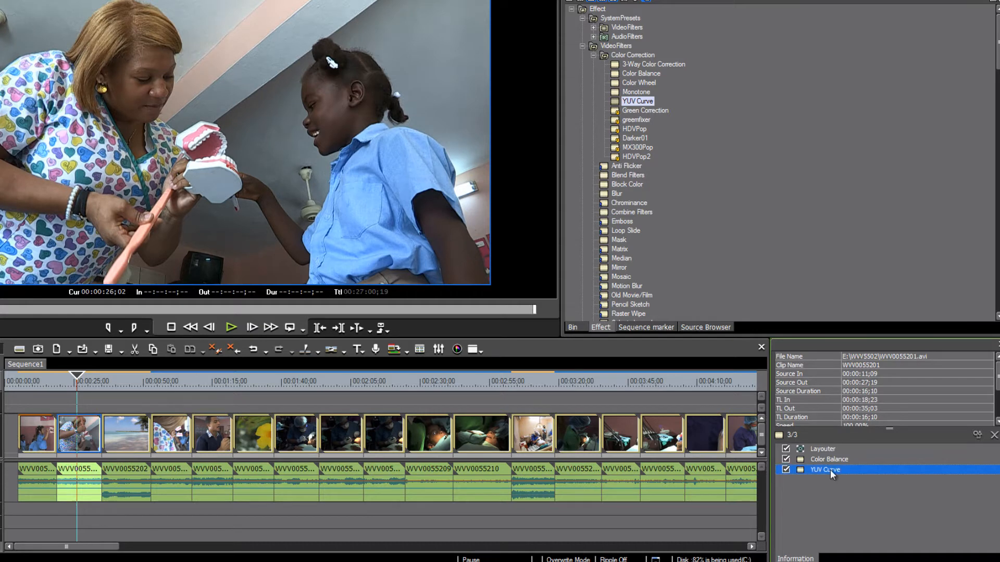
double_click(825, 469)
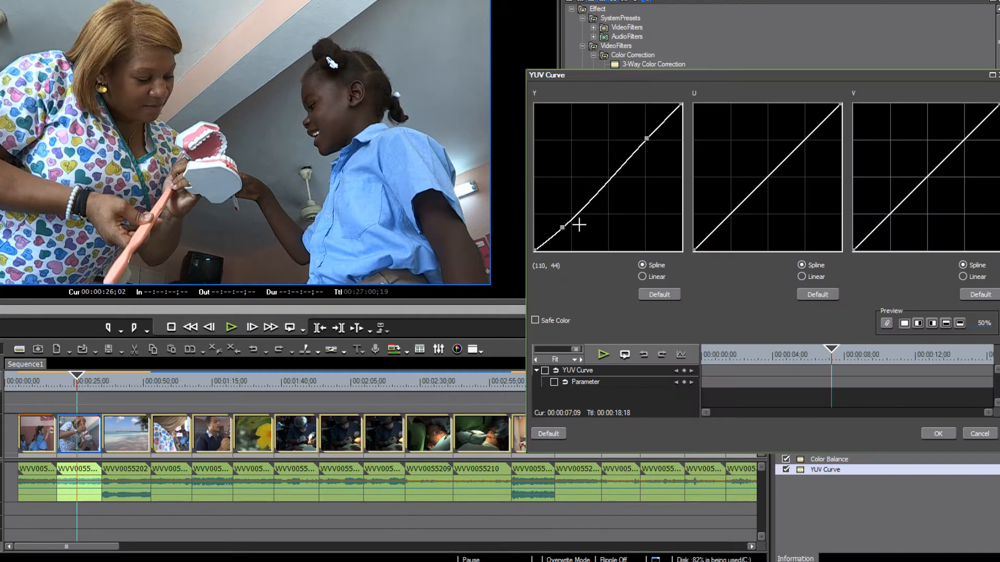
left_click_drag(562, 227, 563, 224)
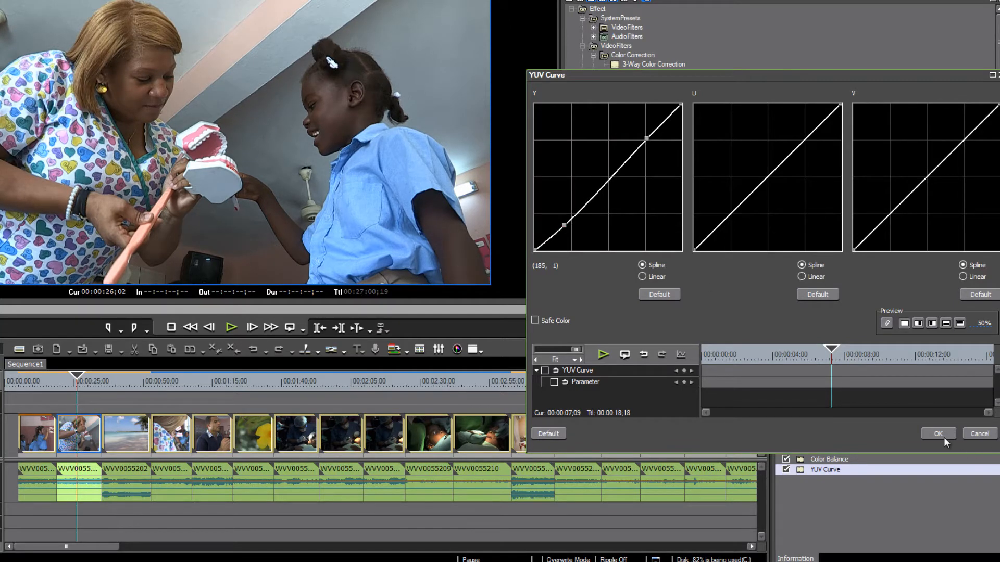
left_click(938, 433)
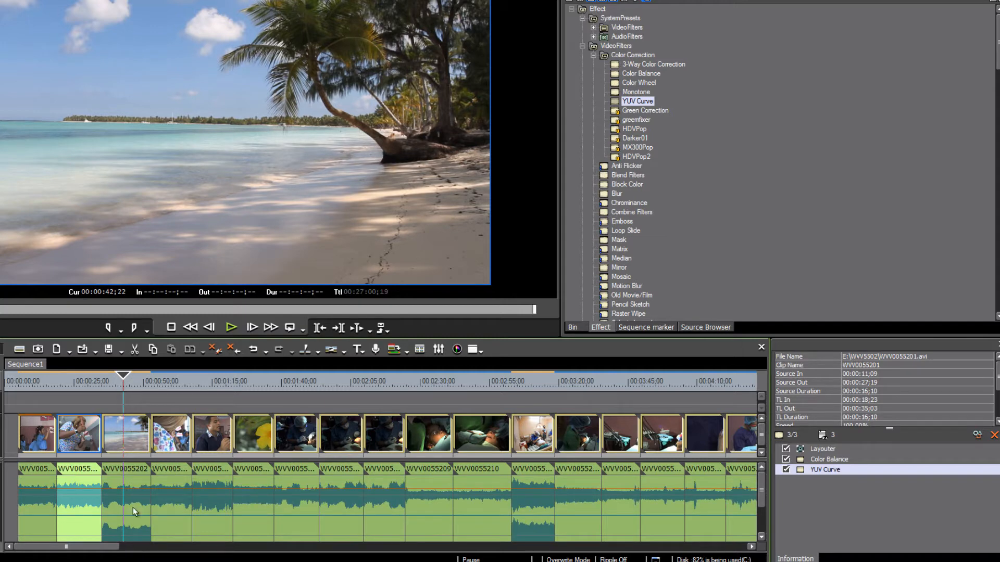
mouse_move(125, 497)
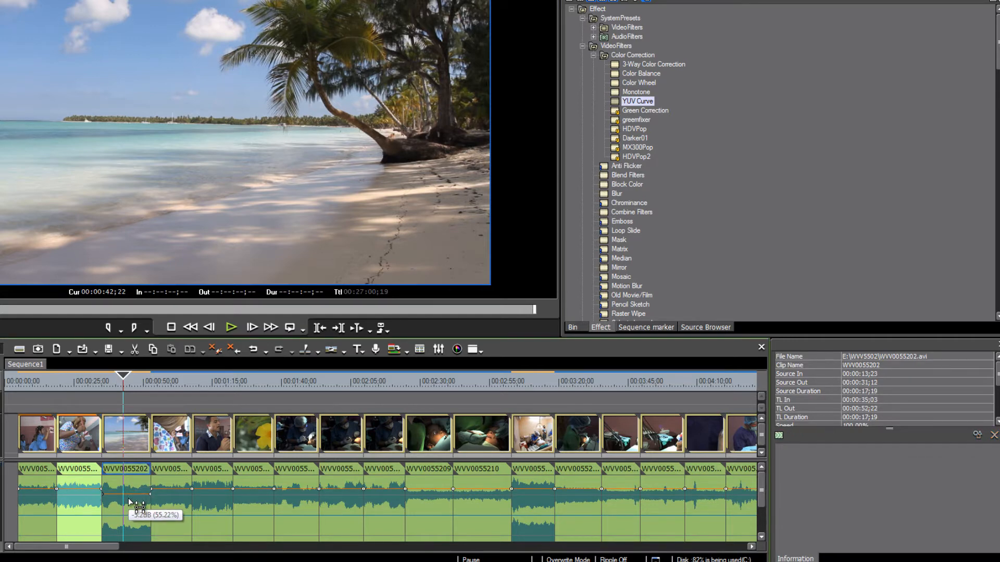
Select beach clip WVV0055202, scrub back into it, and stop the preview
left_click(114, 383)
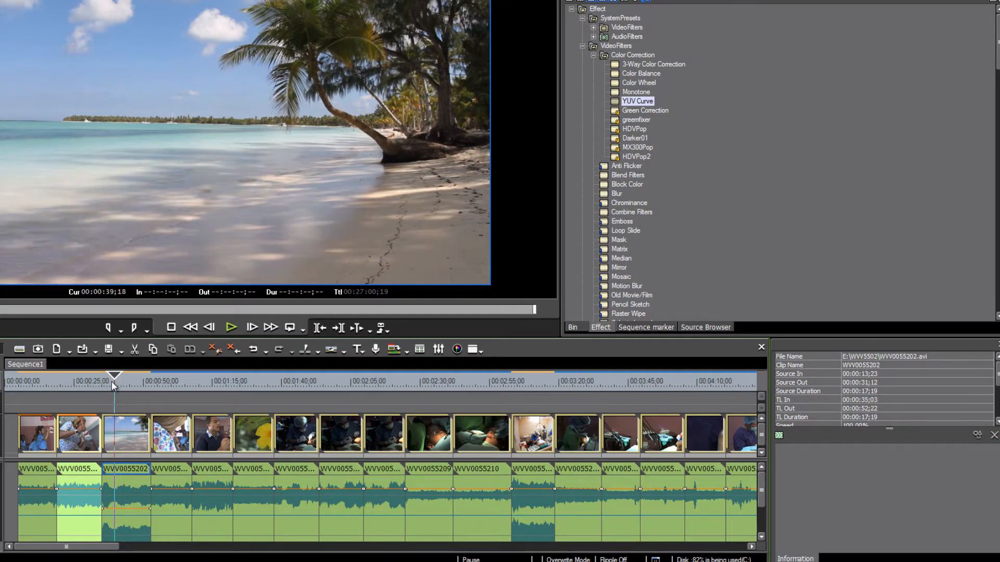
left_click_drag(113, 375, 103, 375)
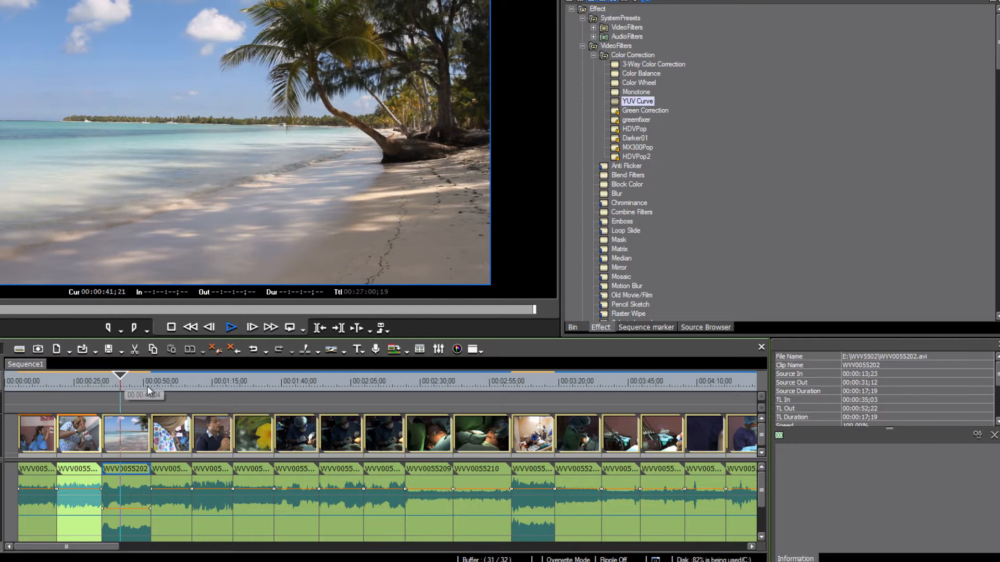
left_click(231, 327)
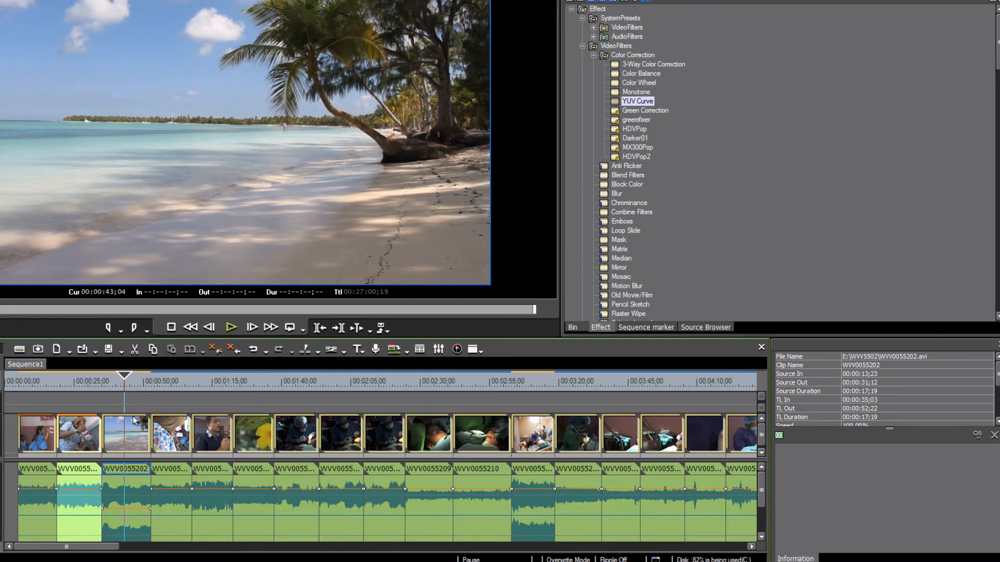
mouse_move(133, 420)
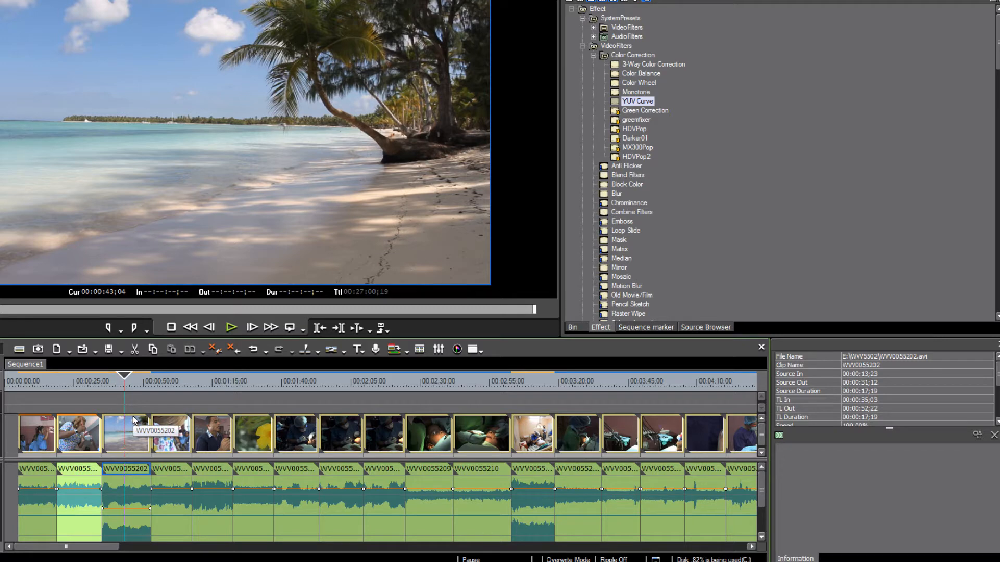
mouse_move(129, 436)
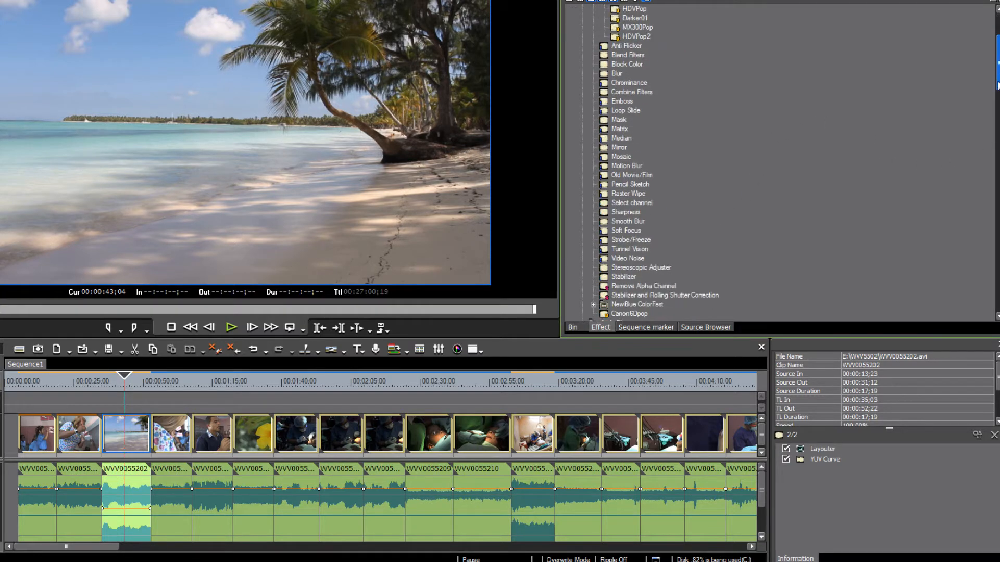
Add two Y curve points to the beach clip's YUV Curve, then set sharpness amount
left_click(625, 165)
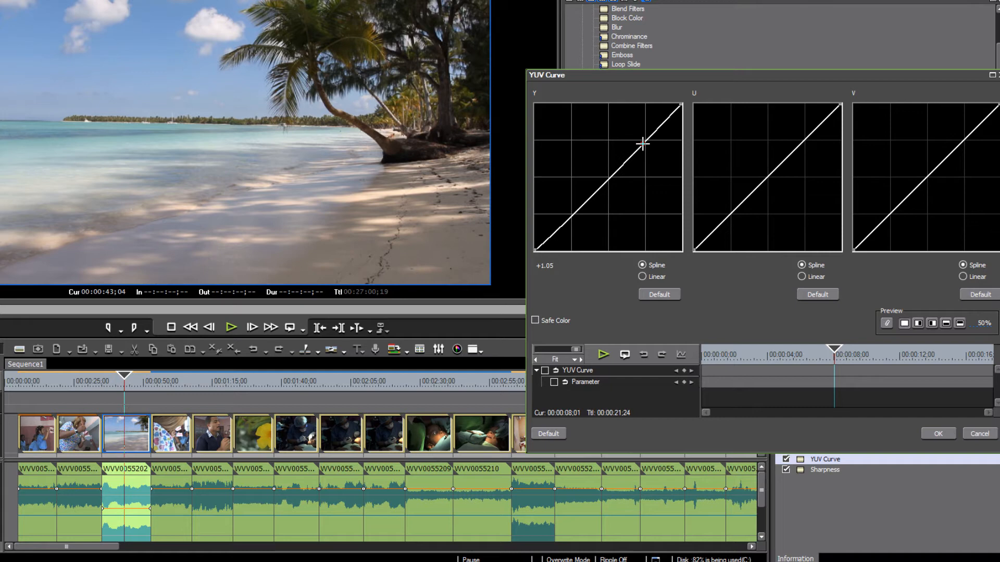
left_click_drag(642, 142, 563, 224)
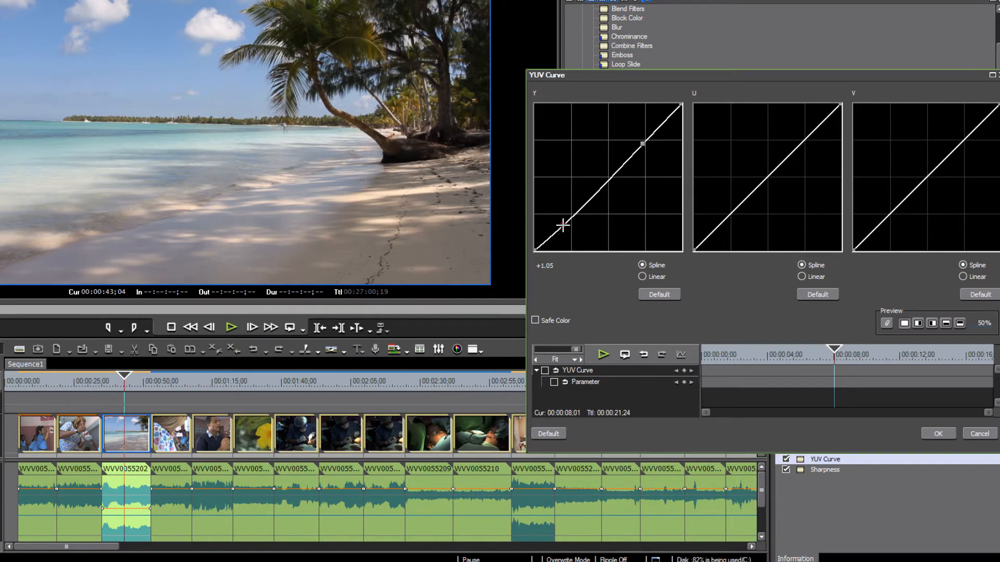
left_click_drag(563, 225, 562, 225)
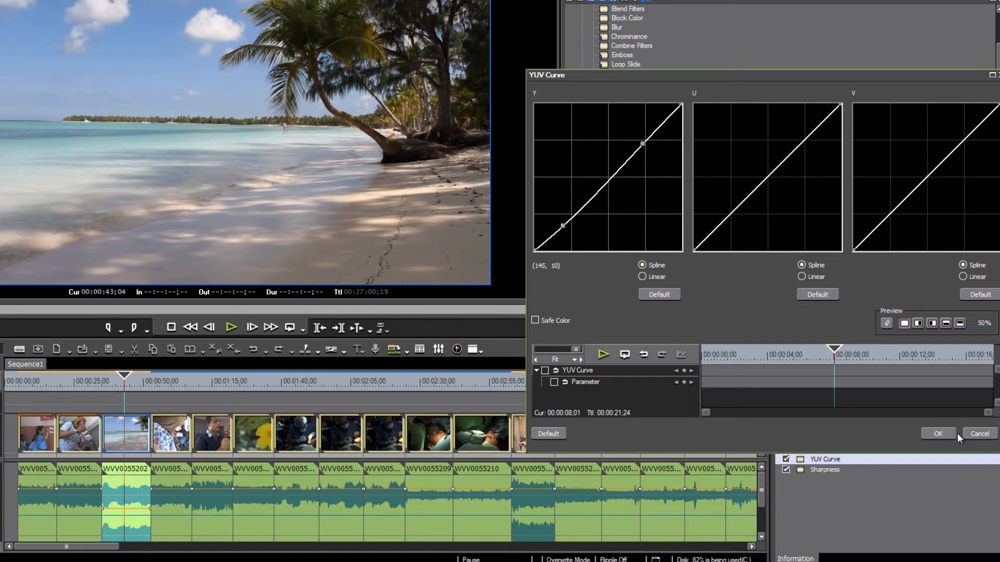
left_click(938, 433)
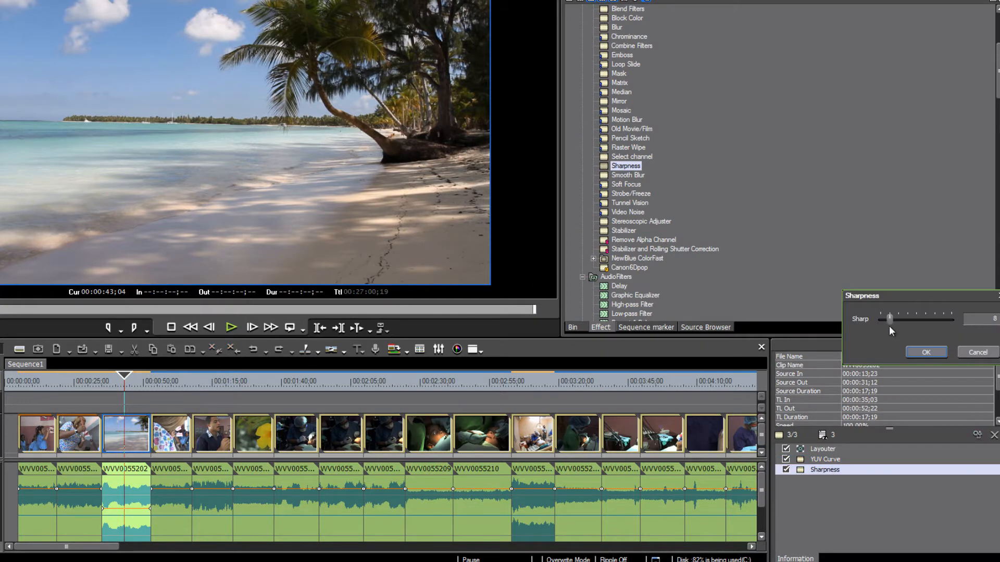
left_click_drag(888, 318, 896, 318)
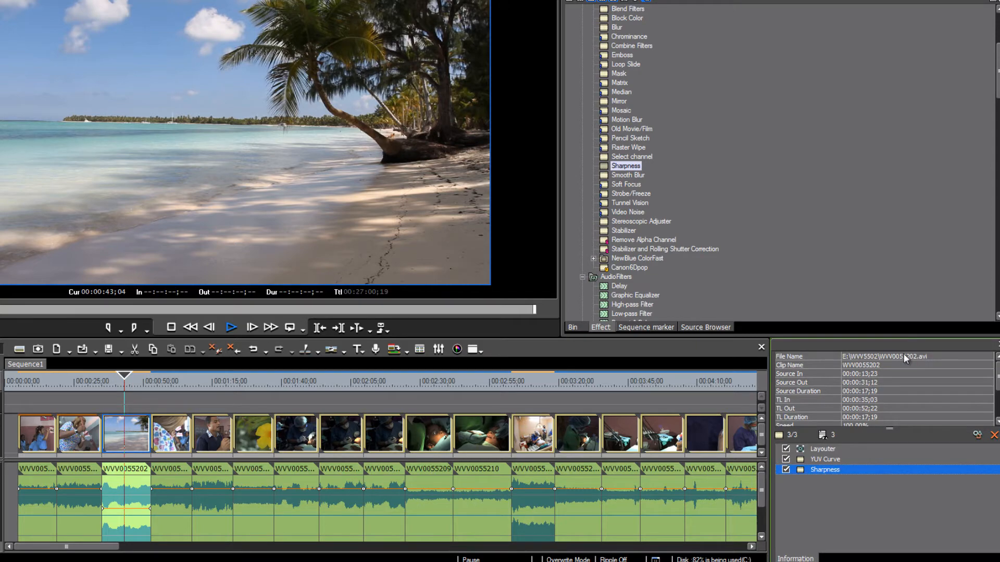
Move the playhead later, then scrub back toward the classroom clip
left_click(184, 381)
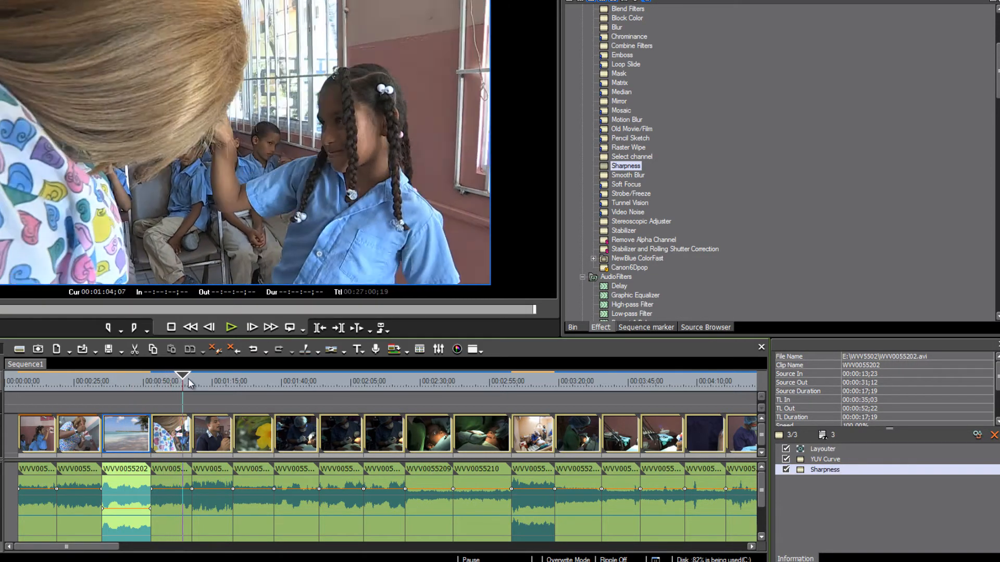
left_click_drag(185, 375, 167, 375)
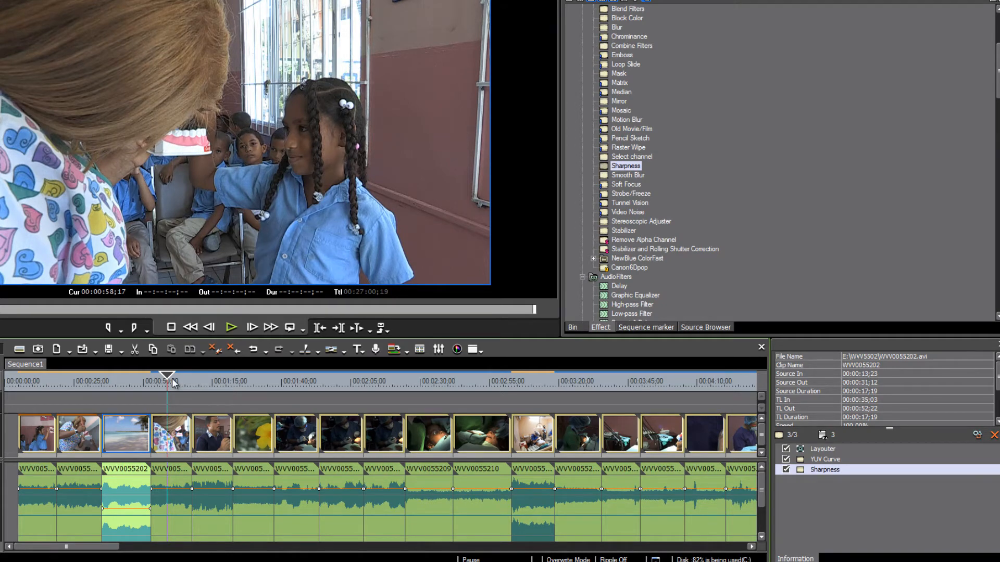
mouse_move(187, 501)
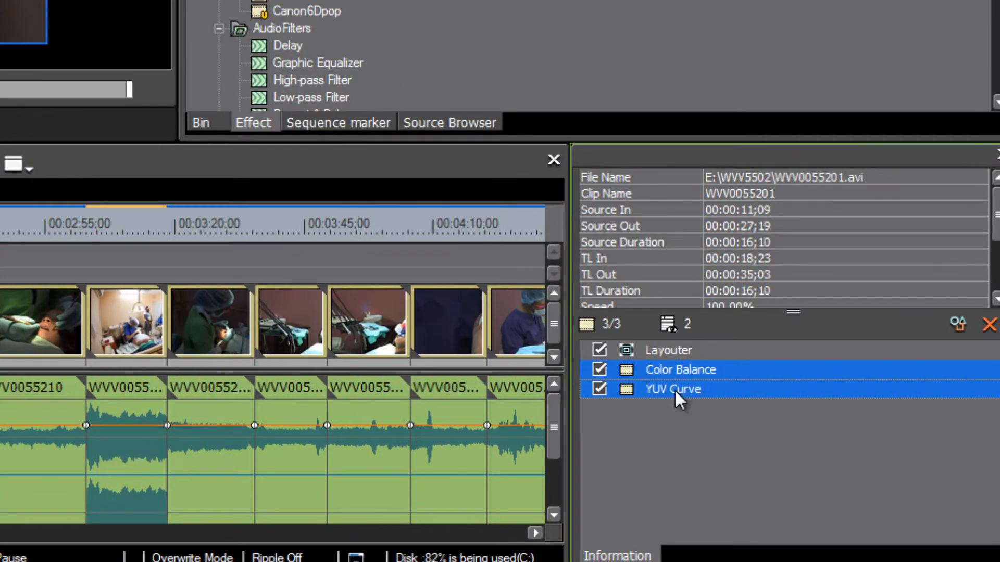
mouse_move(677, 396)
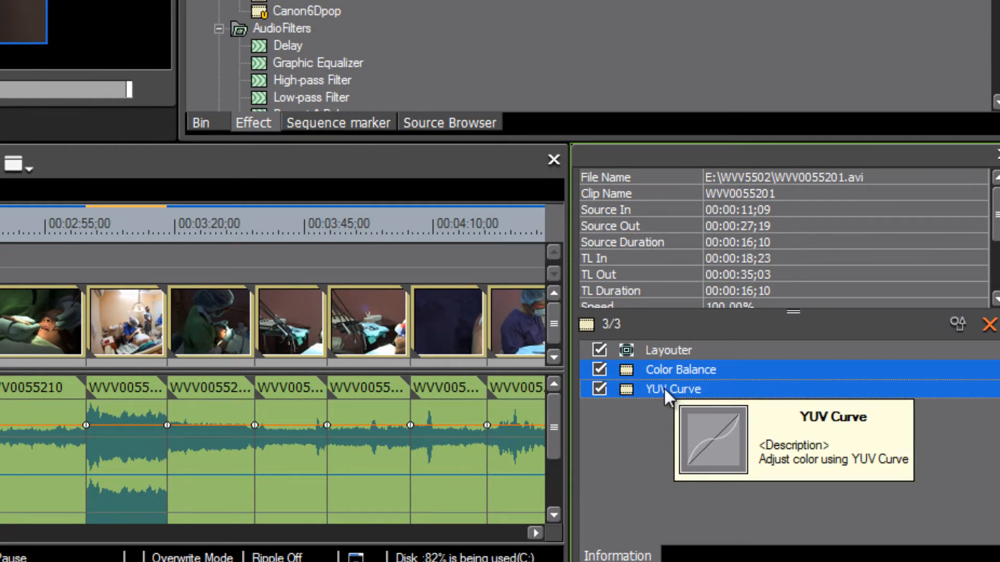
mouse_move(665, 415)
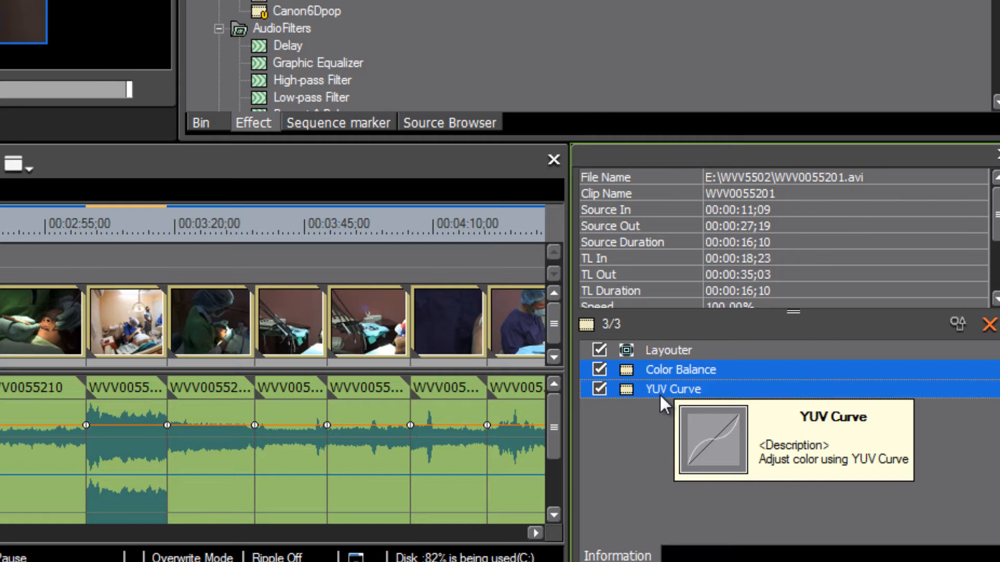
Save the selected filters as user preset CanonXF300pop
right_click(672, 388)
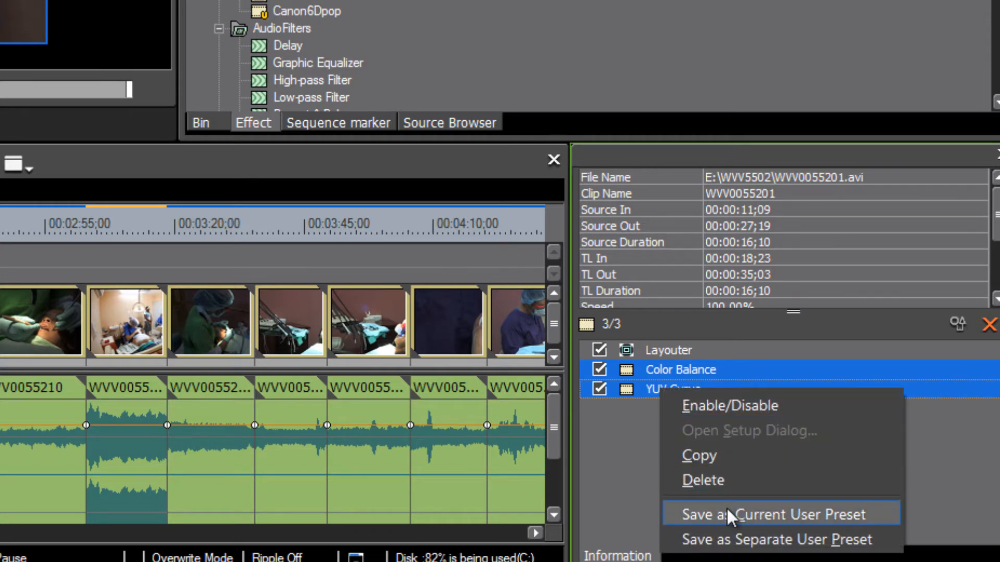
left_click(771, 513)
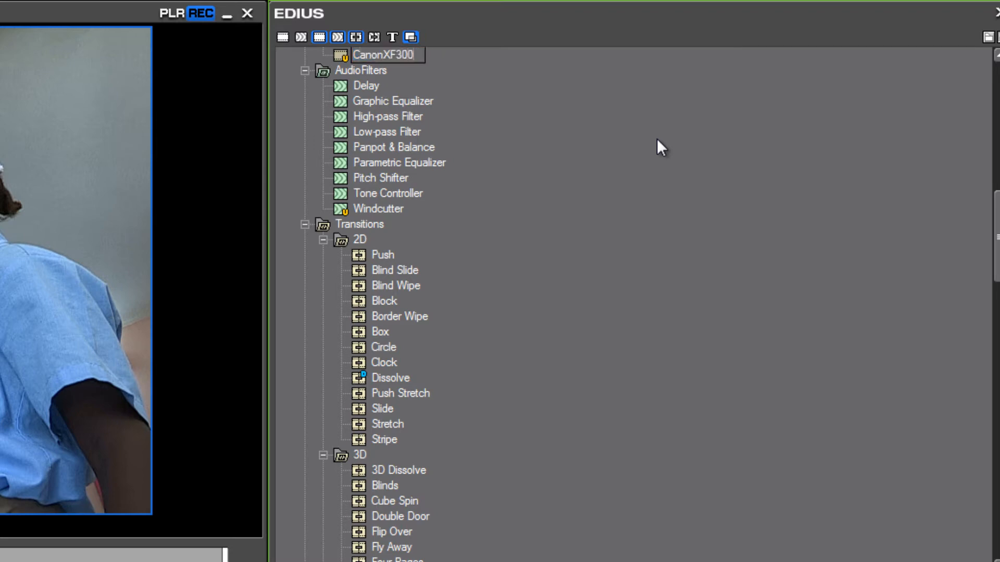
type("pop")
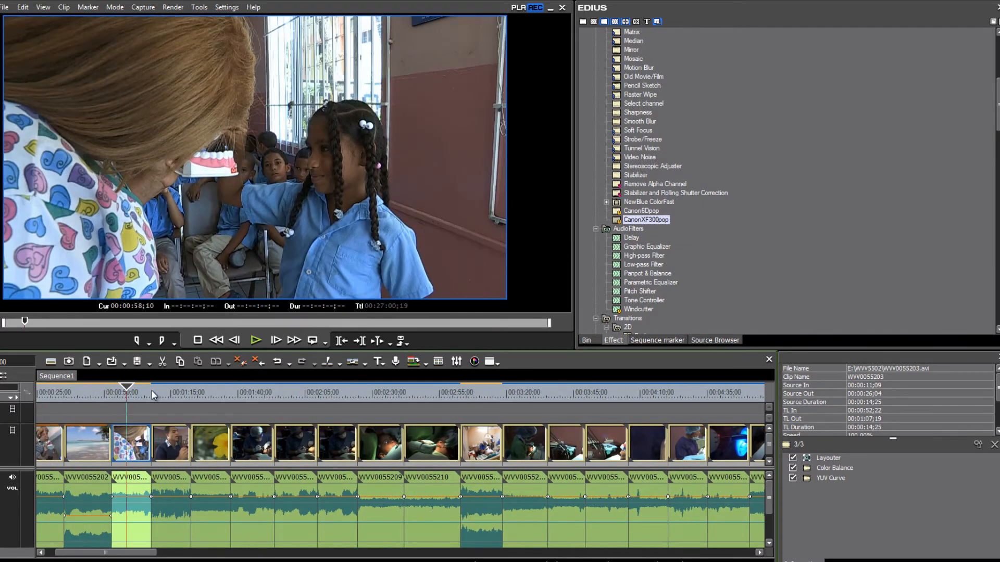
mouse_move(540, 513)
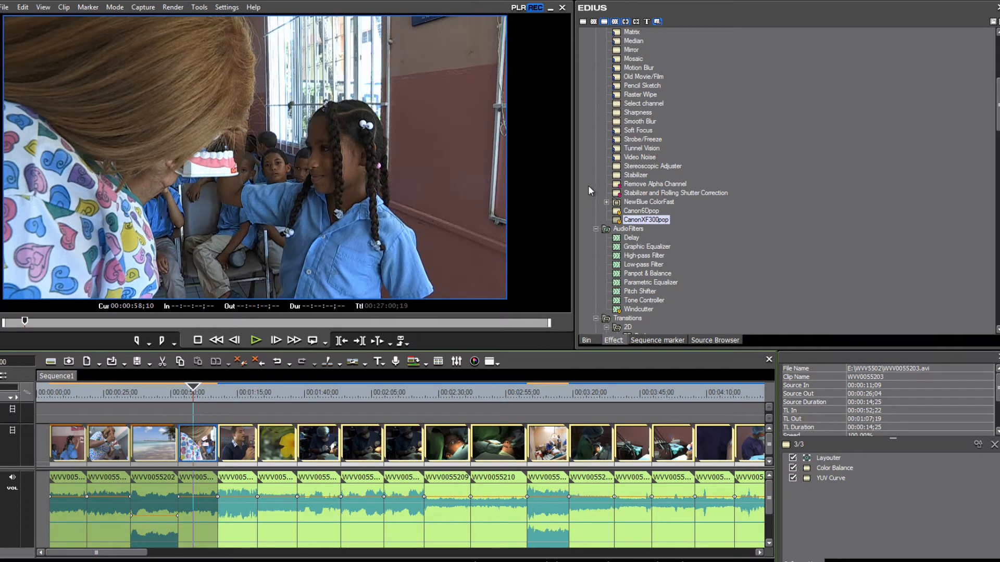
Scrub the timeline preview forward and select the wide dental-room clip WVV0055211
left_click(645, 219)
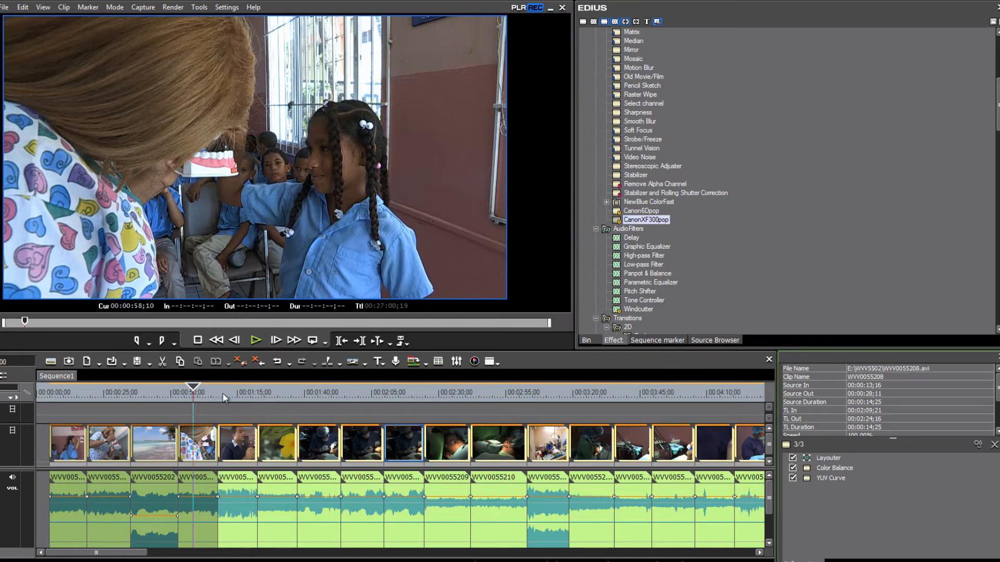
left_click(231, 398)
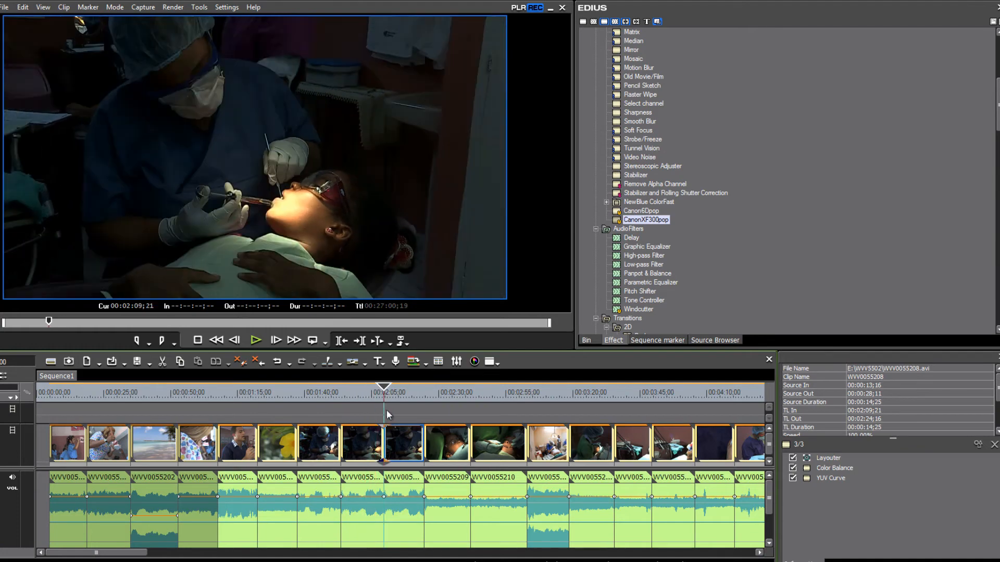
left_click(456, 391)
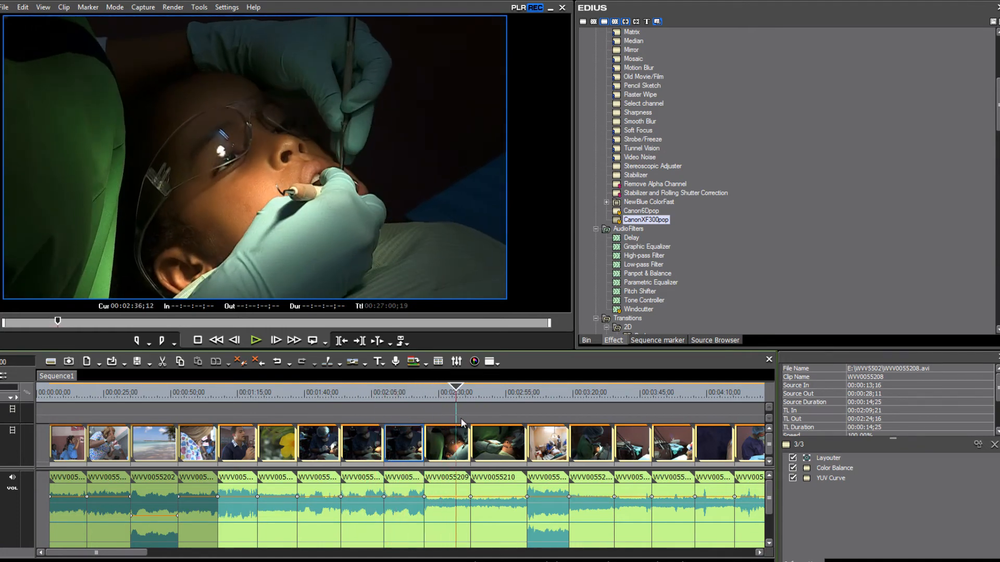
left_click(539, 389)
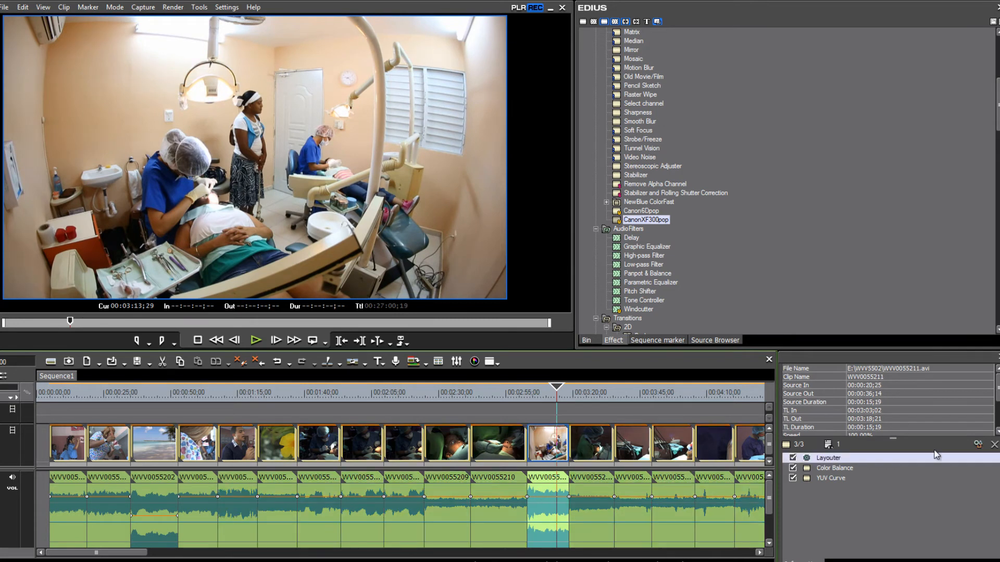
Remove the clip's old Color Balance filter and apply the Canon6Dpop user preset
left_click(834, 468)
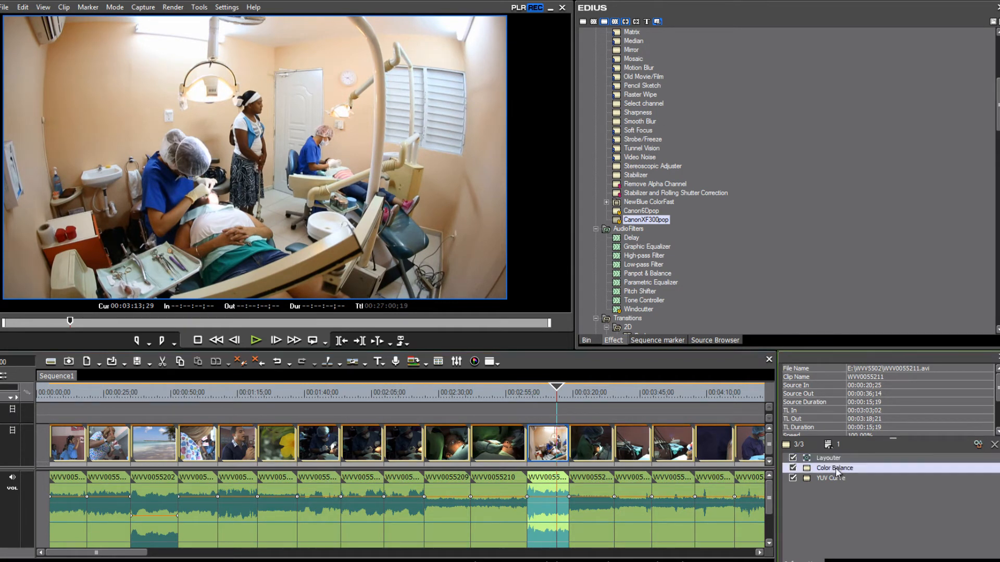
left_click(830, 478)
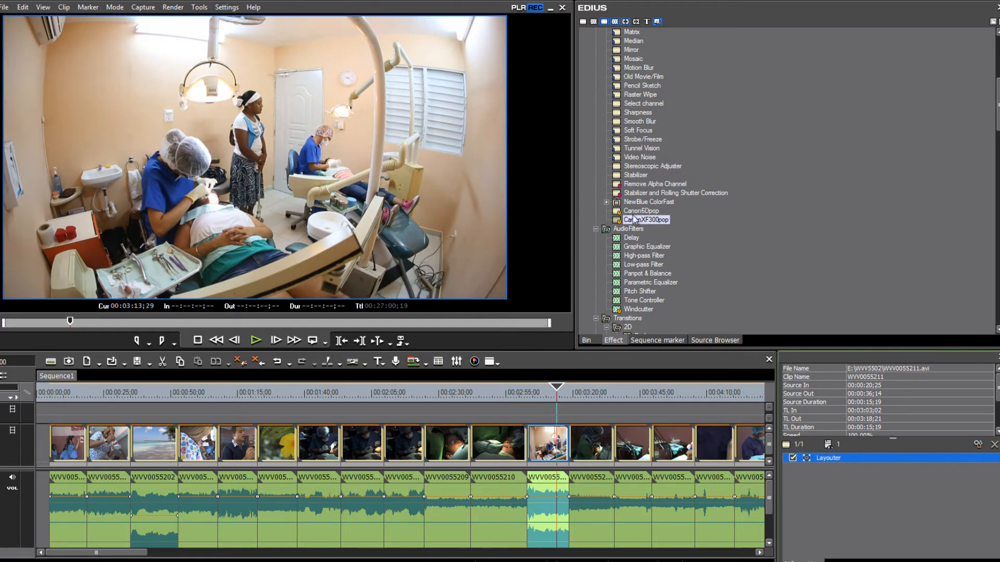
left_click(641, 210)
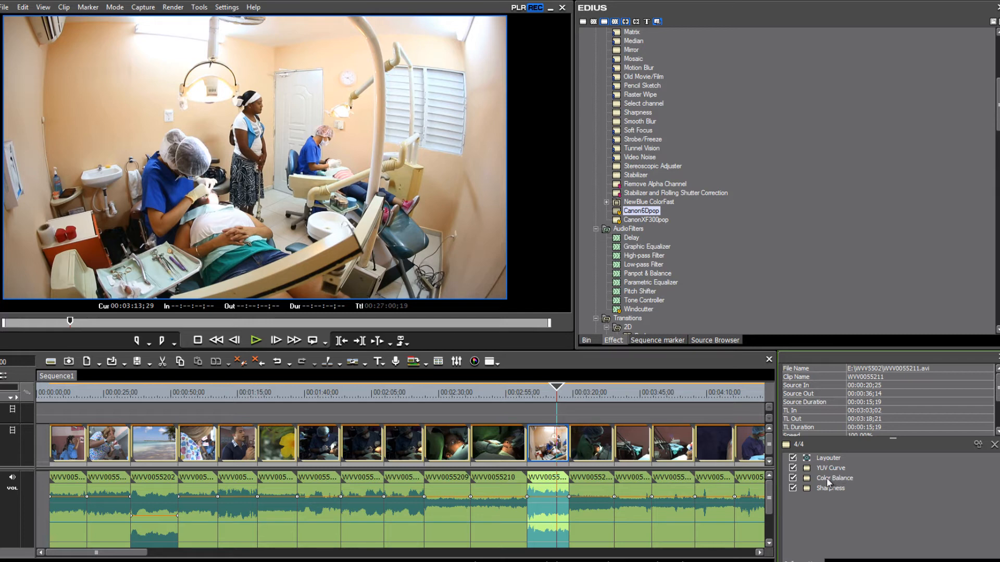
In Color Balance settings, drag the Bright slider from 2 down to about -5
double_click(834, 478)
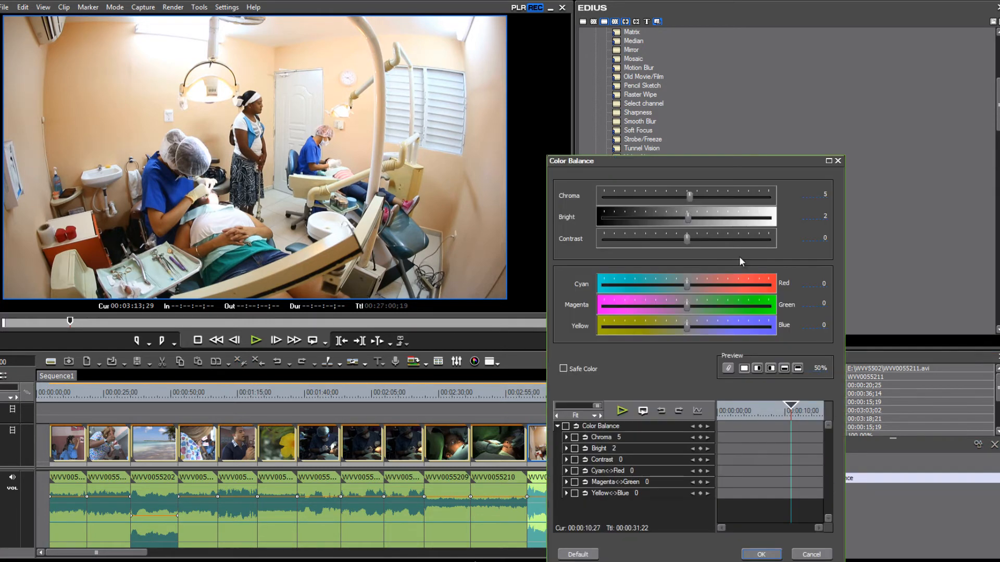
left_click_drag(695, 217, 687, 216)
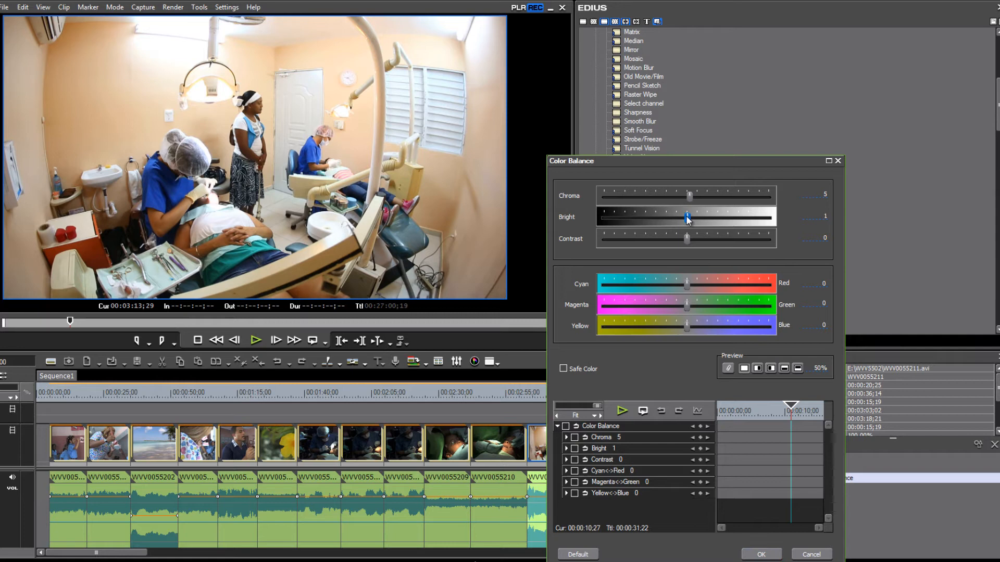
left_click_drag(687, 218, 682, 218)
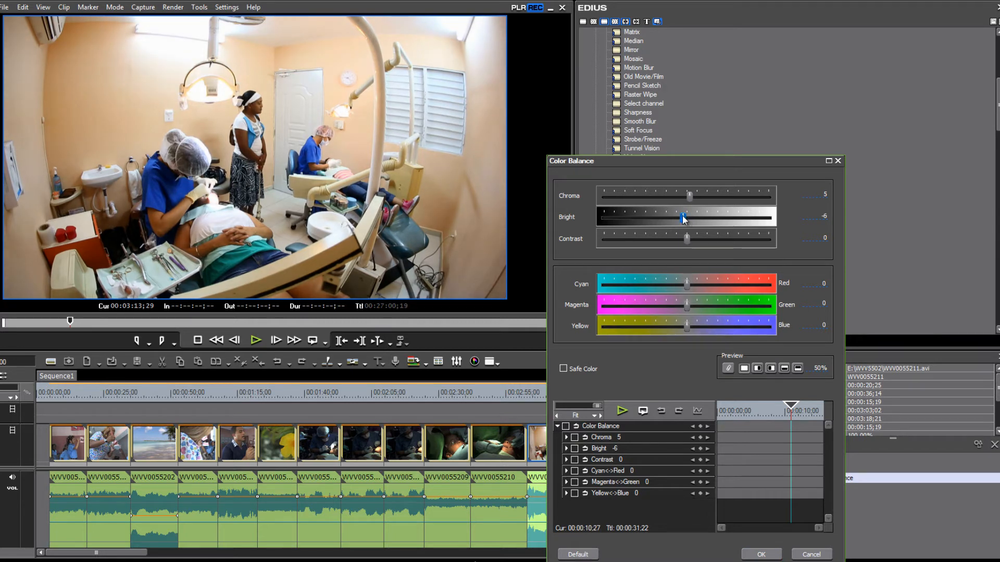
left_click_drag(681, 218, 684, 217)
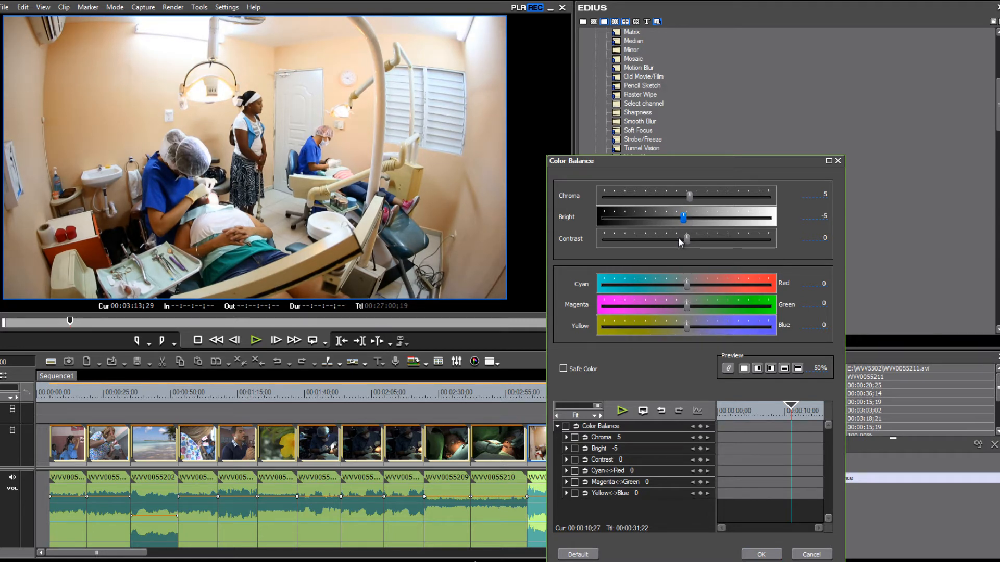
left_click_drag(688, 197, 686, 197)
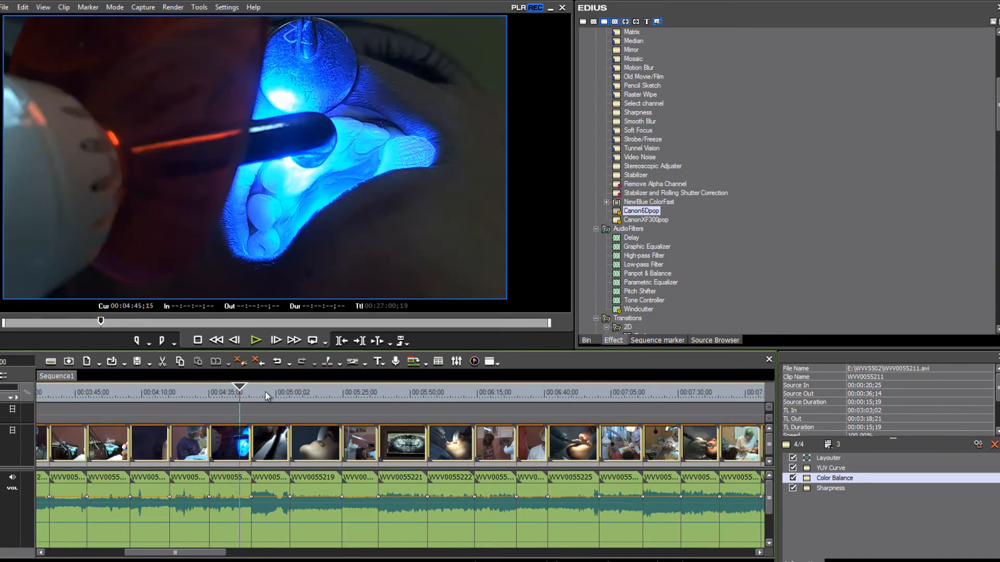
left_click(339, 392)
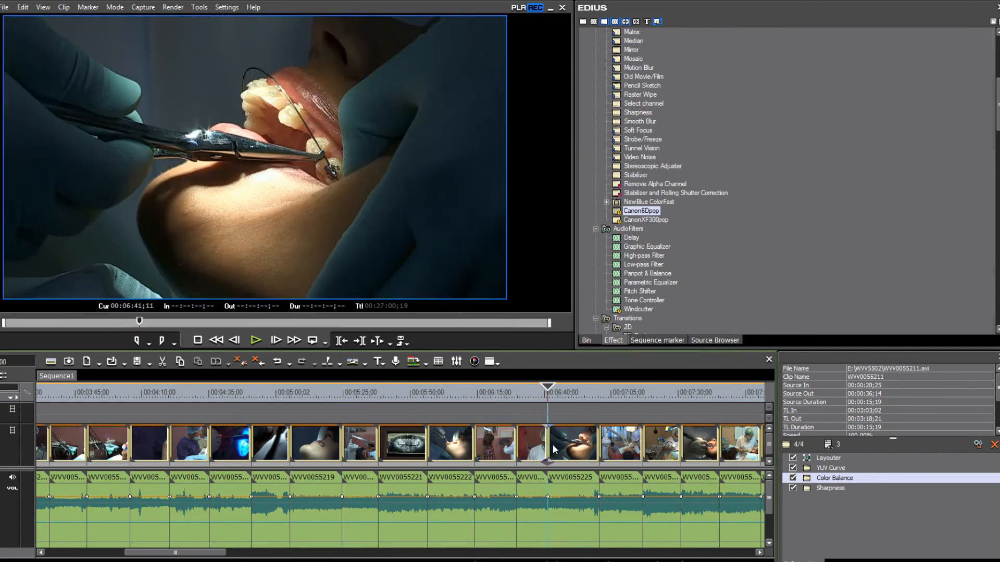
left_click(598, 455)
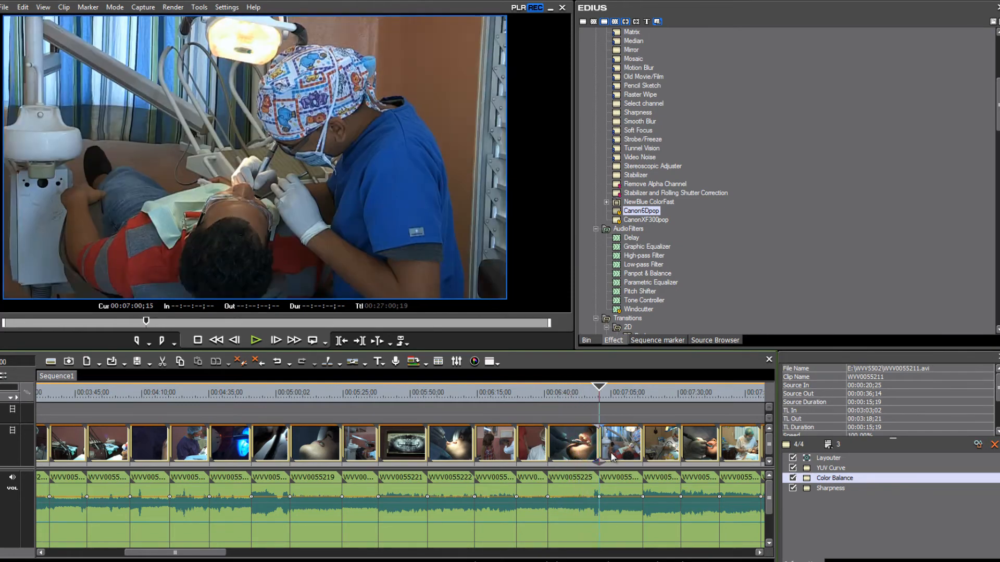
left_click(678, 392)
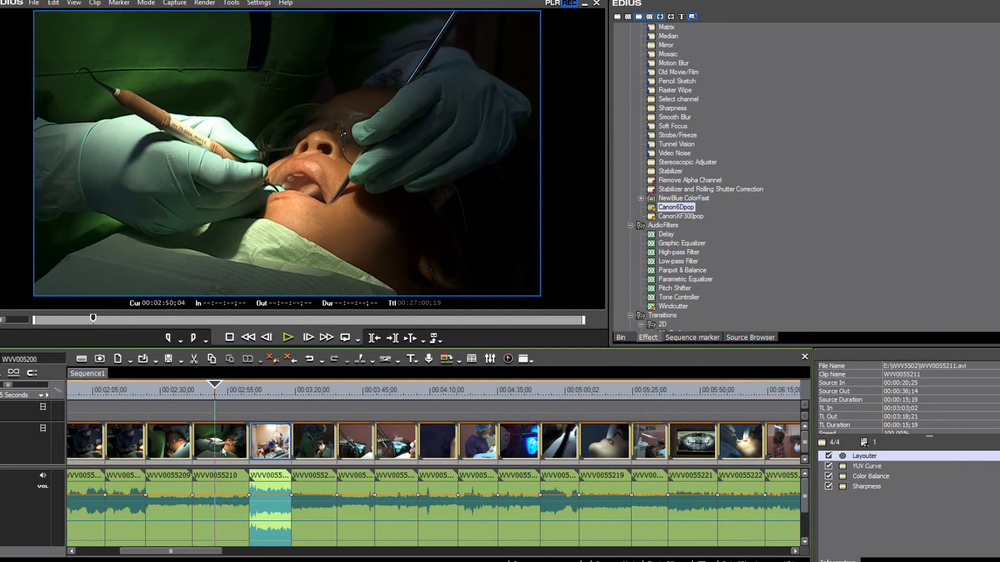
mouse_move(219, 435)
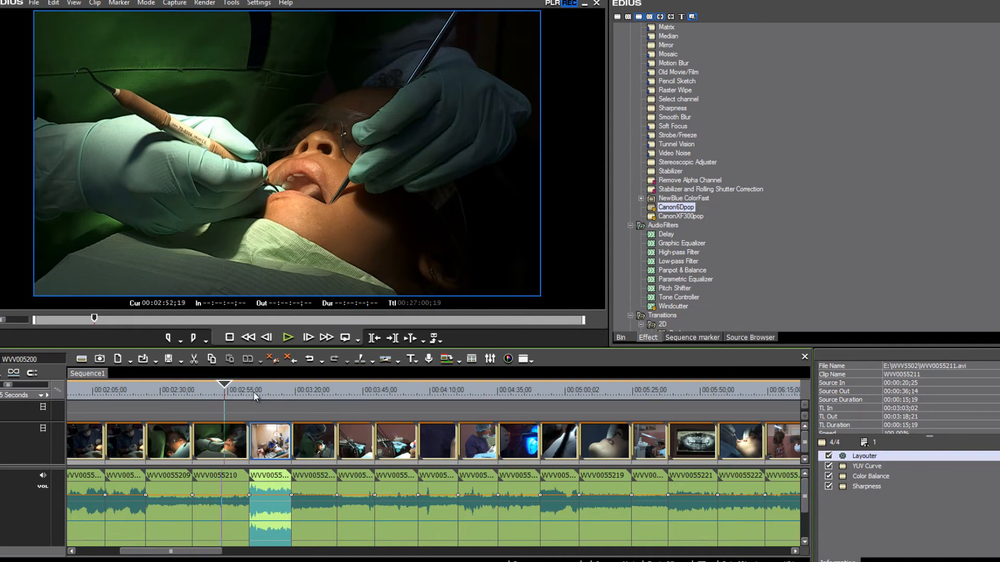
left_click(274, 393)
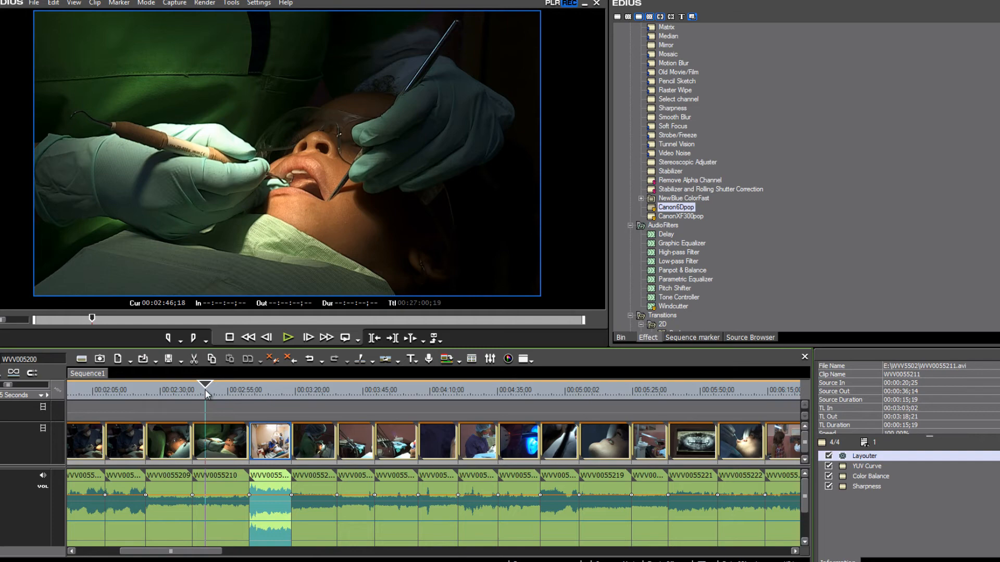
left_click(249, 396)
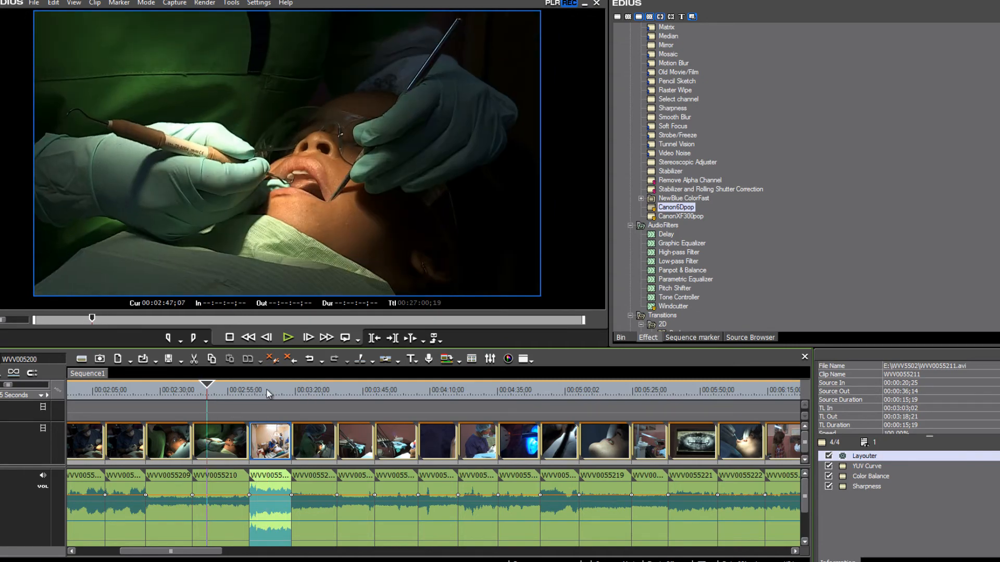
Move the preview playhead onto clip WVV0055211, the wide dental clinic shot
left_click(275, 393)
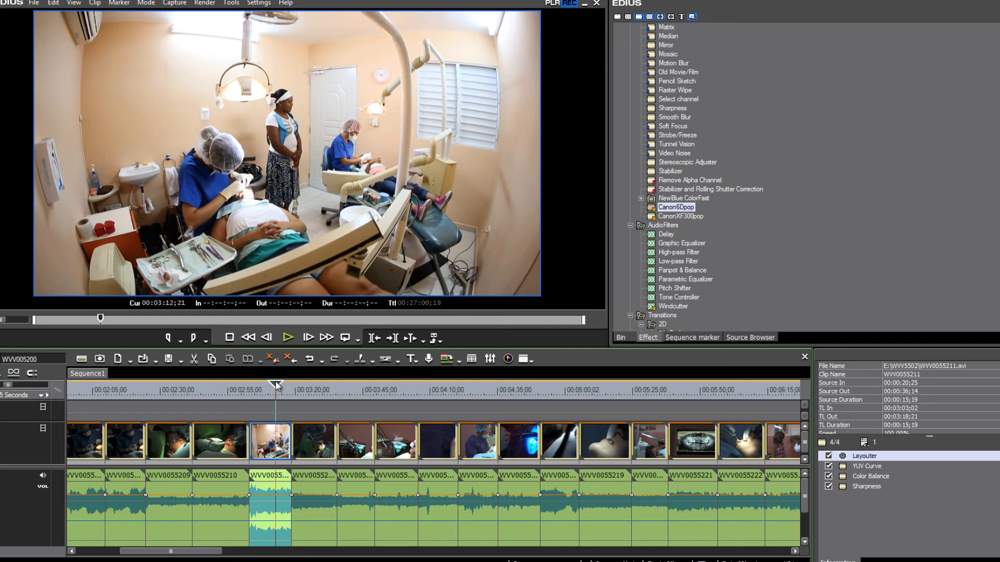
mouse_move(260, 410)
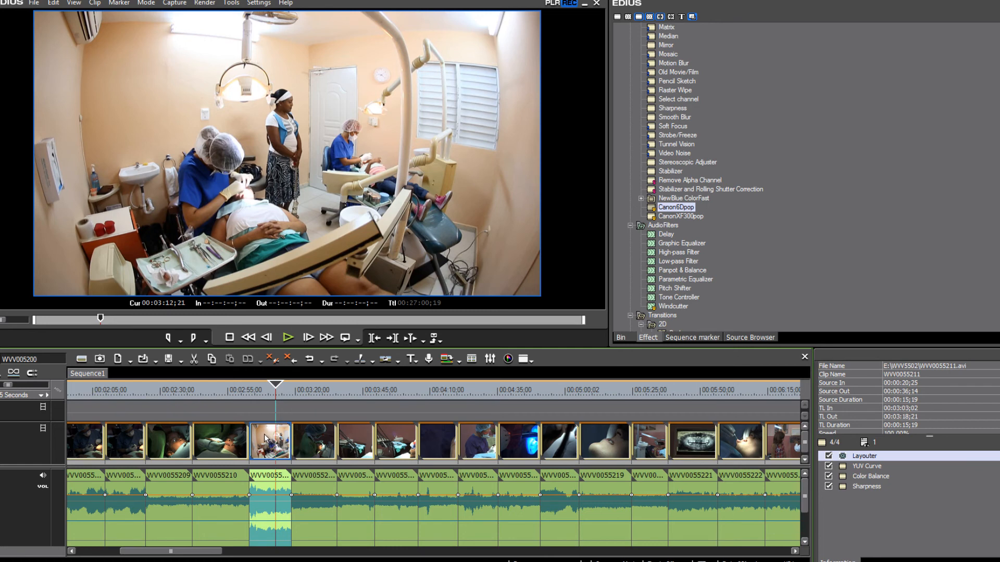
mouse_move(267, 438)
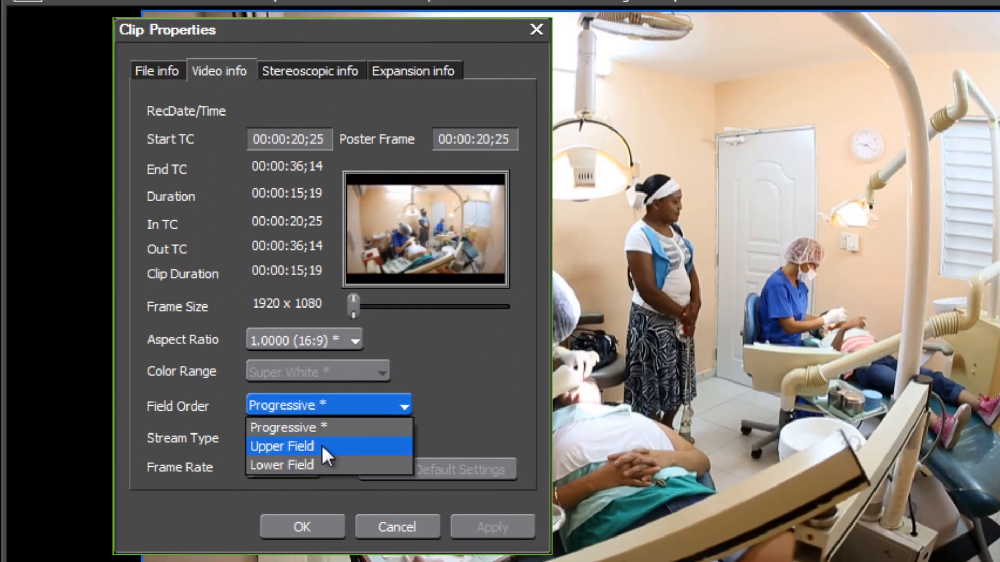
In Video info, switch Field Order from Progressive to Upper Field and apply
left_click(281, 446)
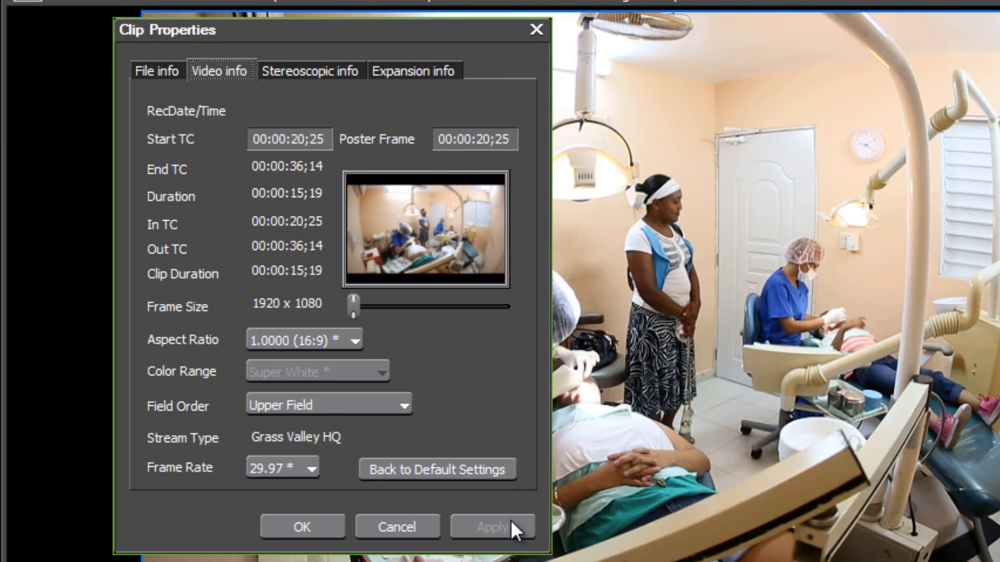
left_click(302, 526)
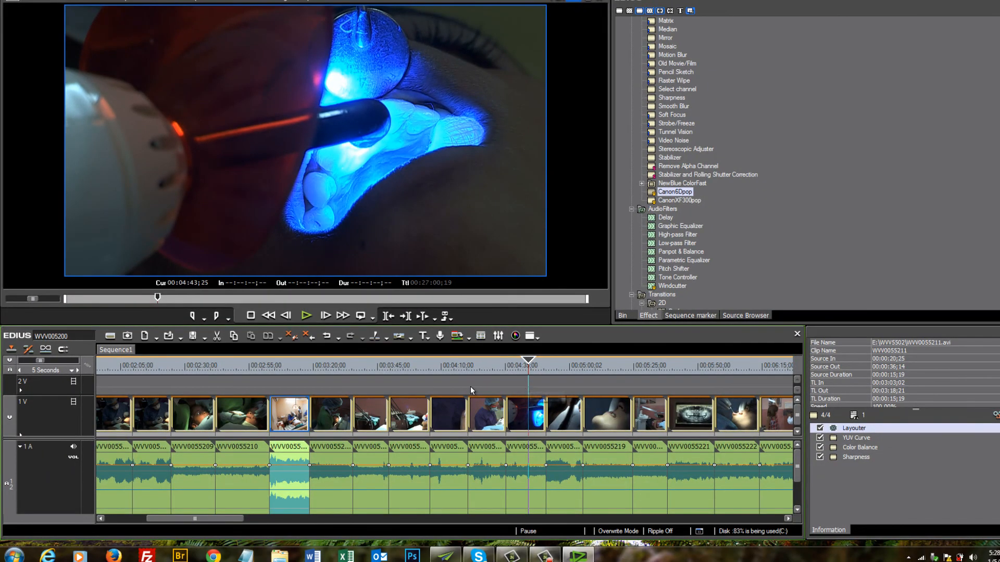
mouse_move(328, 373)
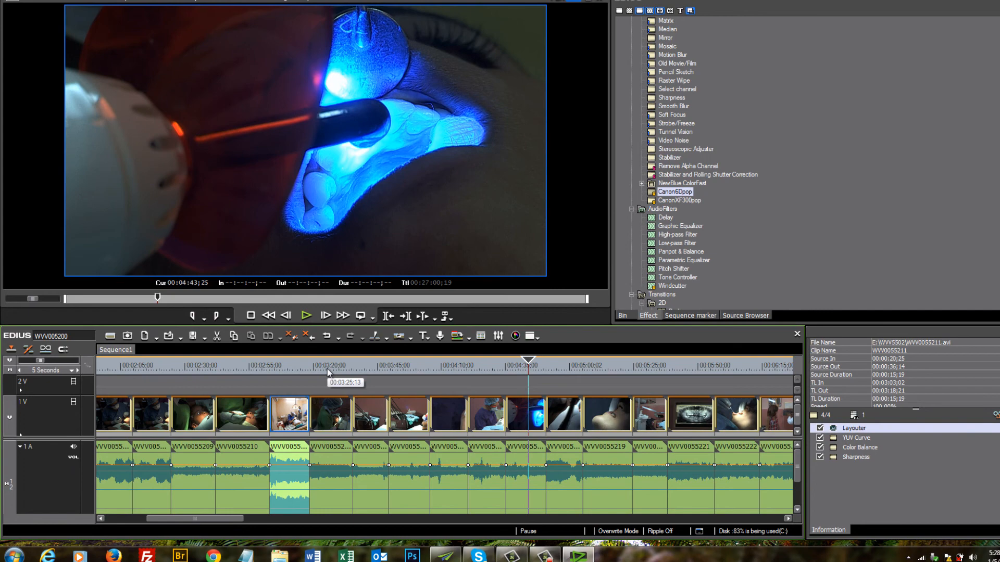